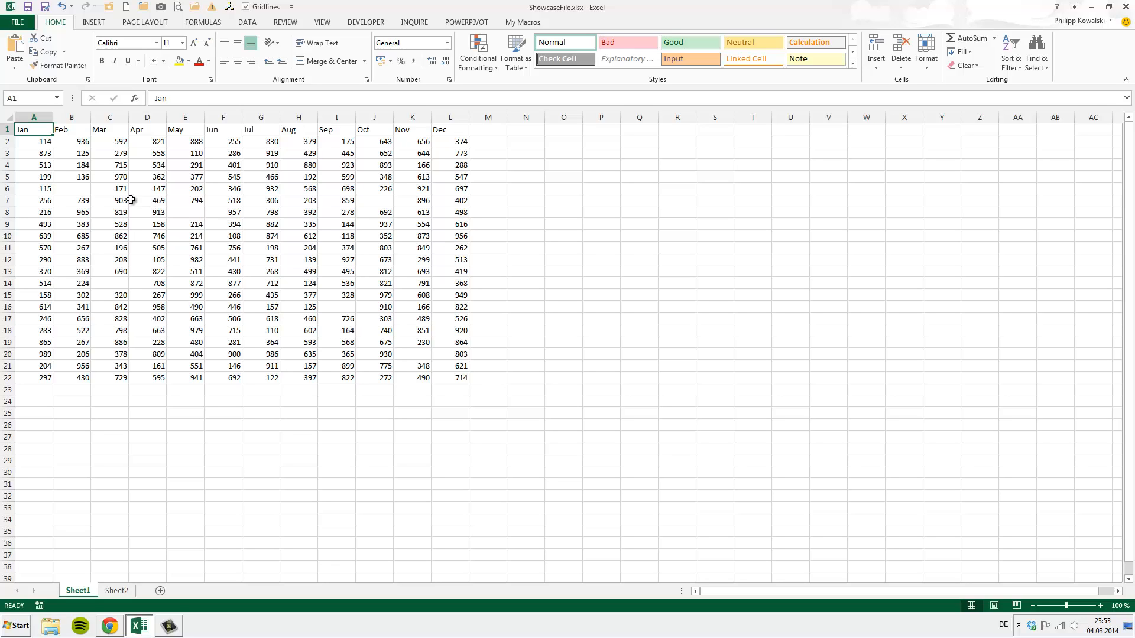
# Check the monthly table's extent, finding its last cell at L22, then return to A1
pyautogui.press('End')
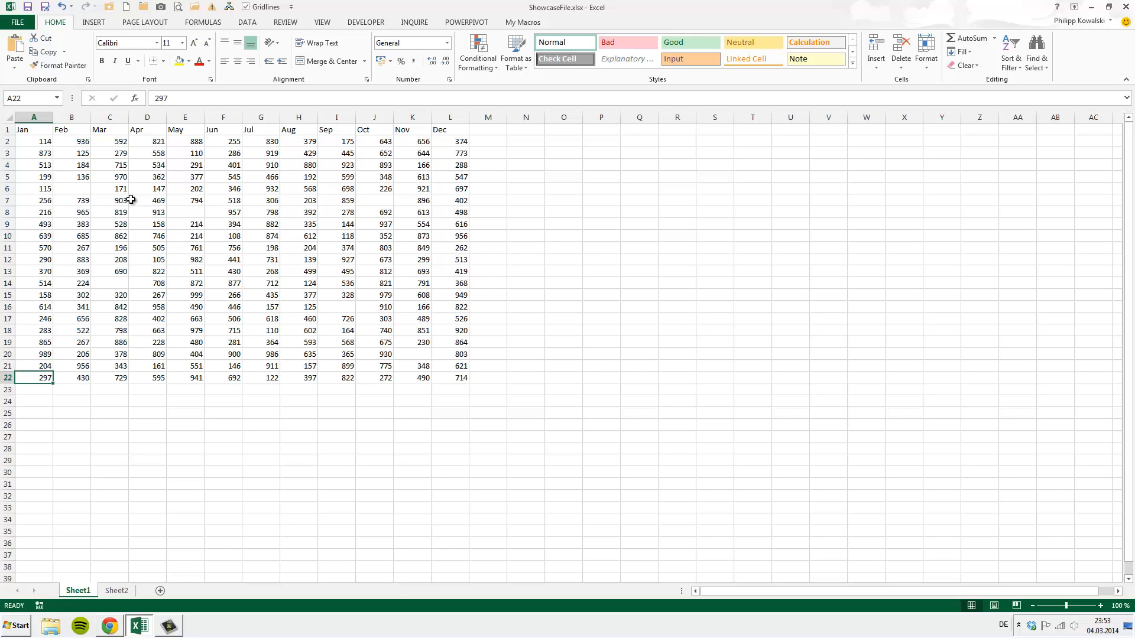
pyautogui.moveTo(43, 136)
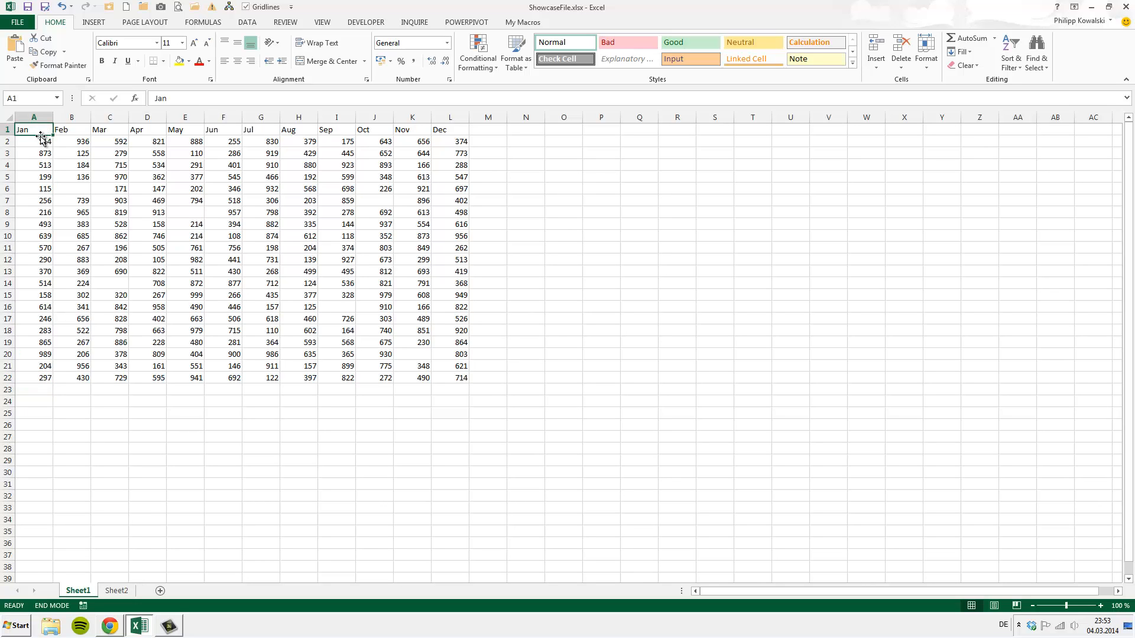
pyautogui.click(450, 129)
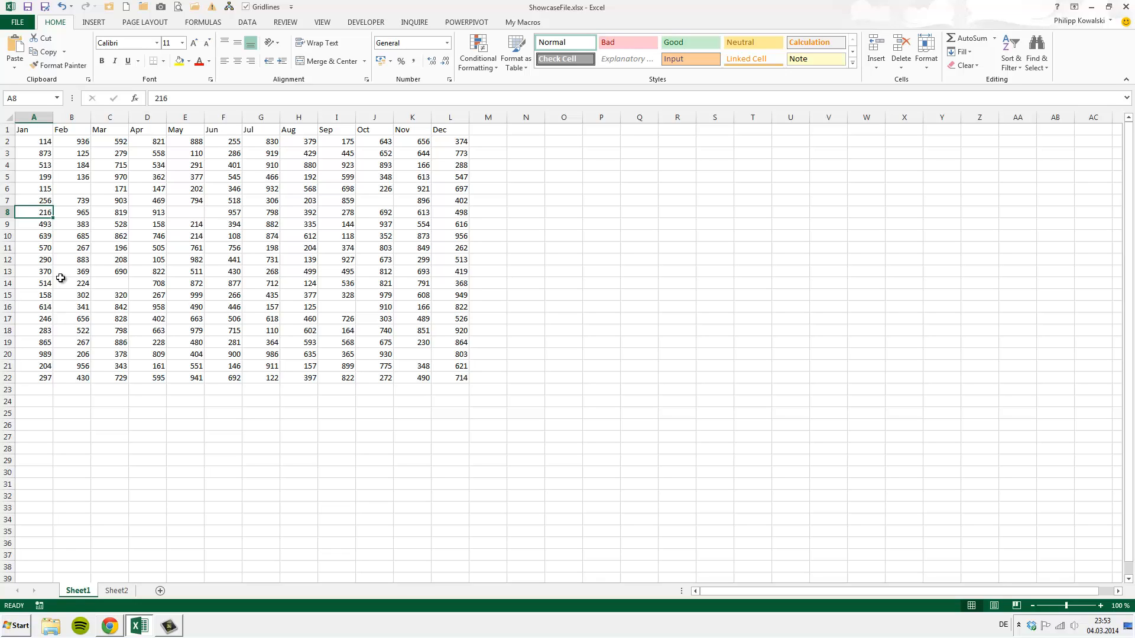
pyautogui.click(147, 212)
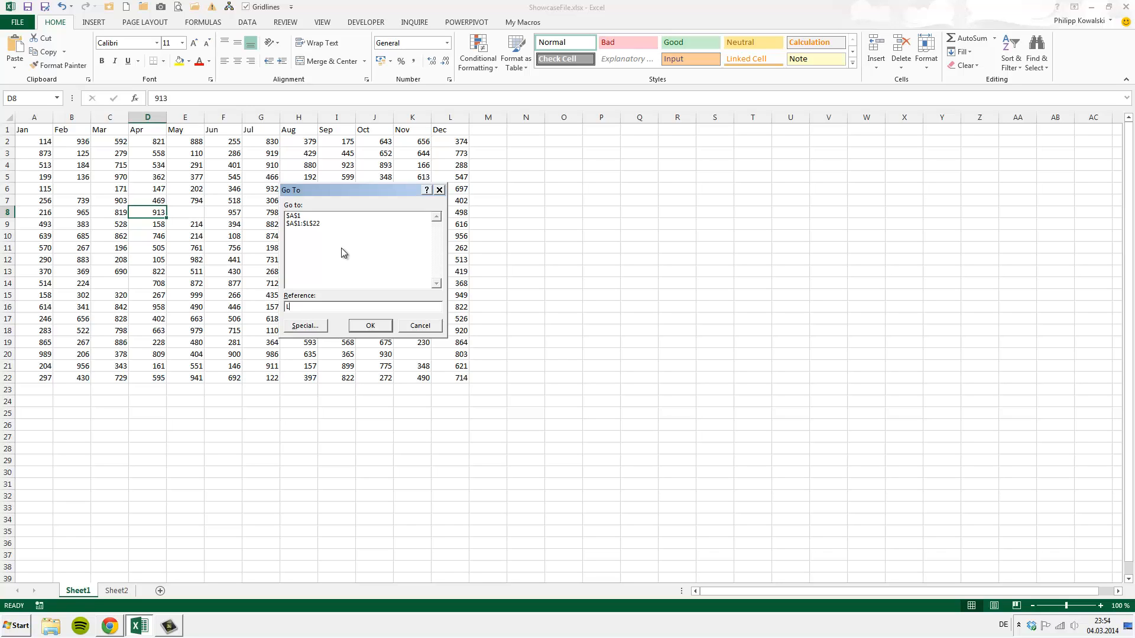
pyautogui.write('22')
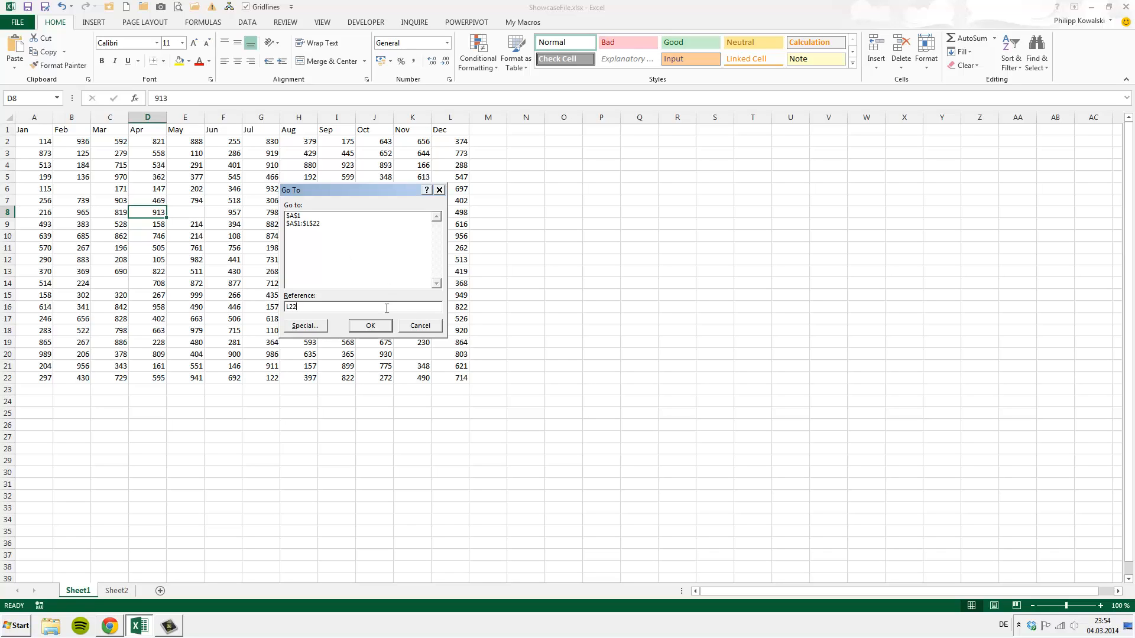
pyautogui.click(369, 326)
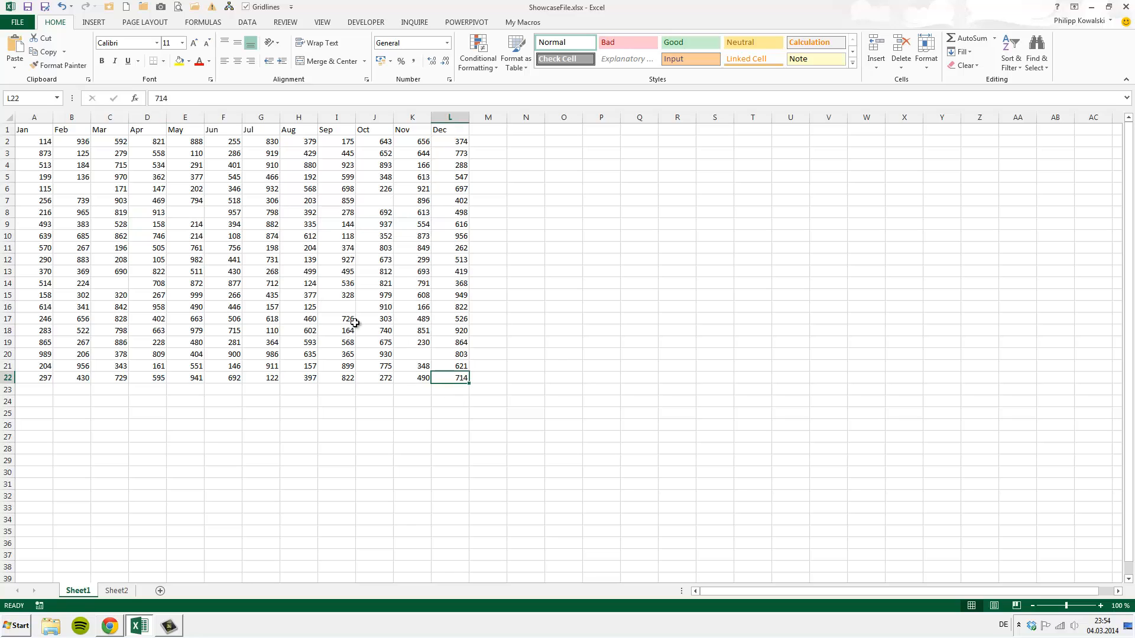
pyautogui.click(33, 128)
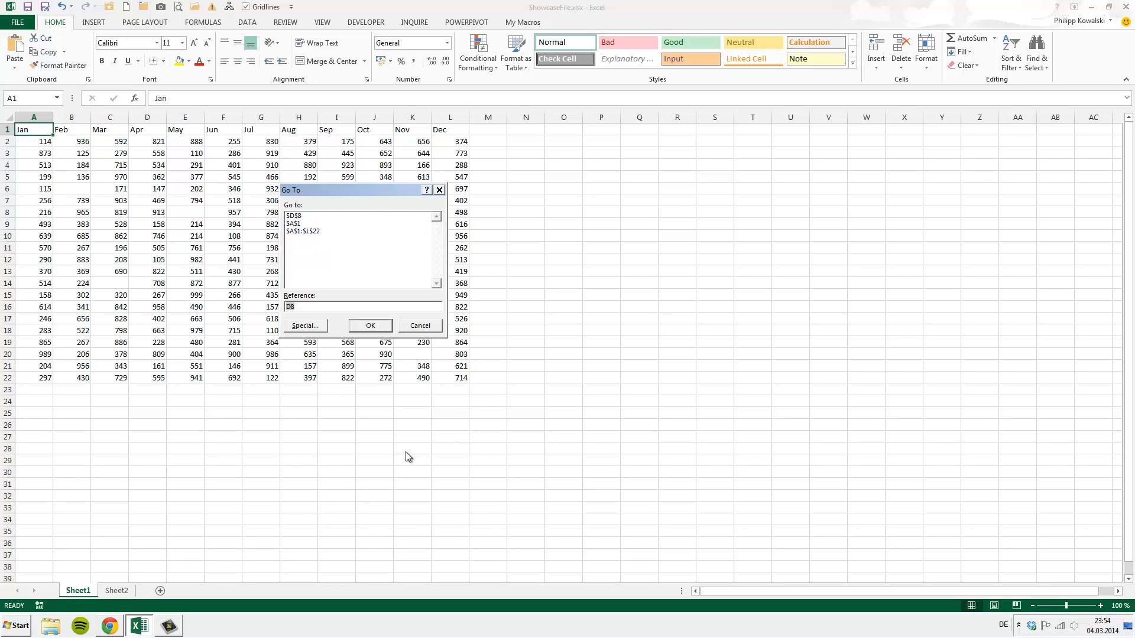
# Select all empty cells in the table using Go To Special > Blanks
pyautogui.click(305, 325)
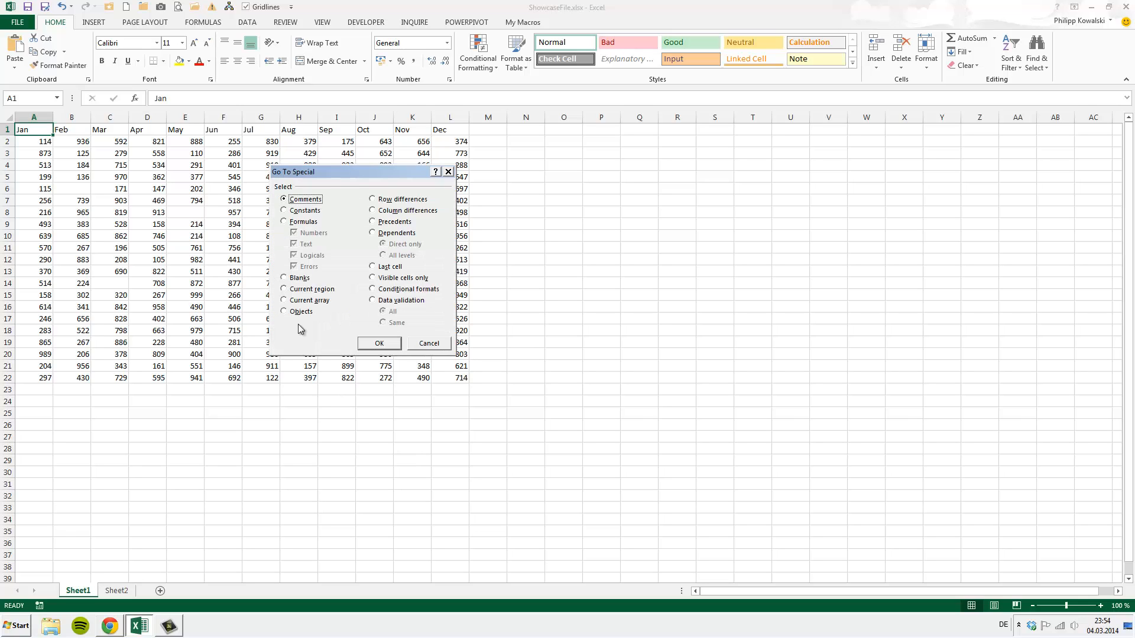
pyautogui.click(283, 278)
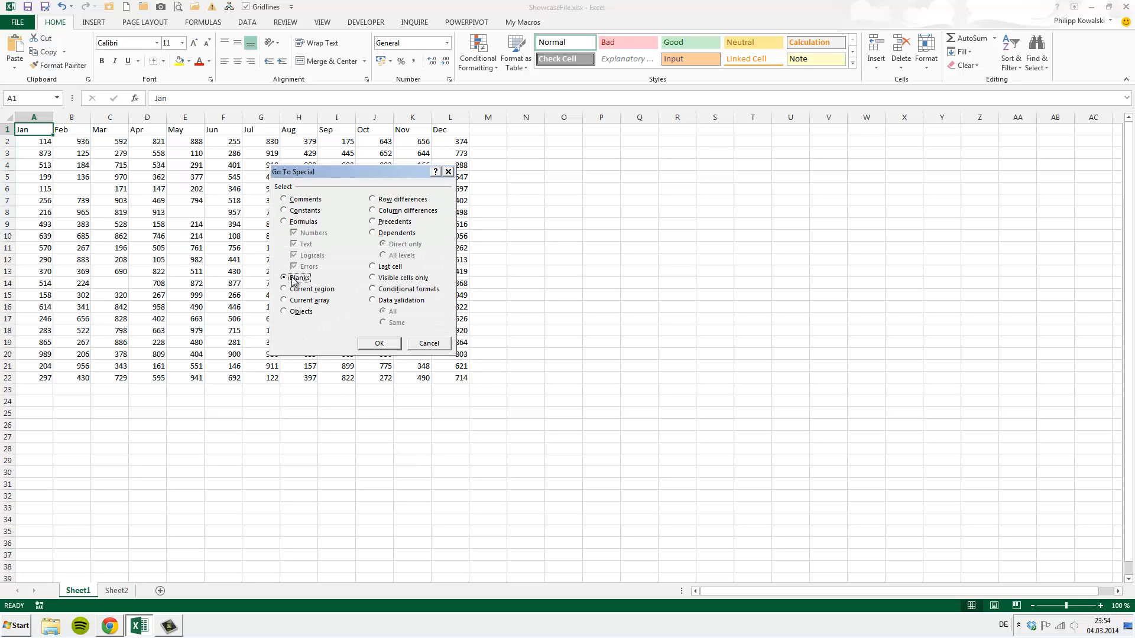
pyautogui.click(378, 342)
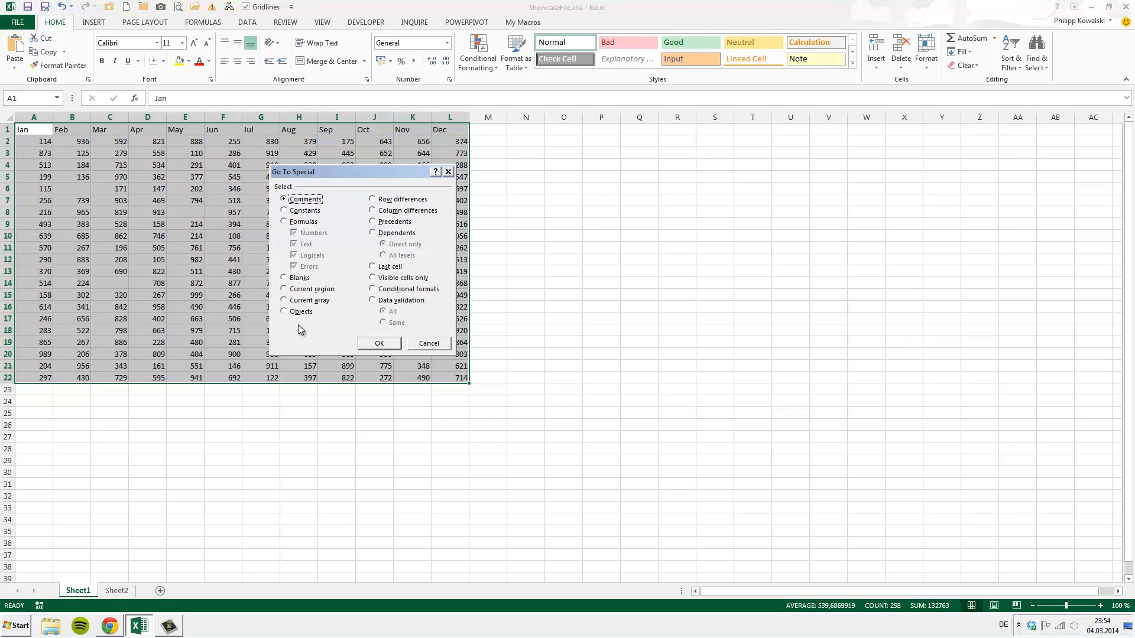
pyautogui.click(378, 343)
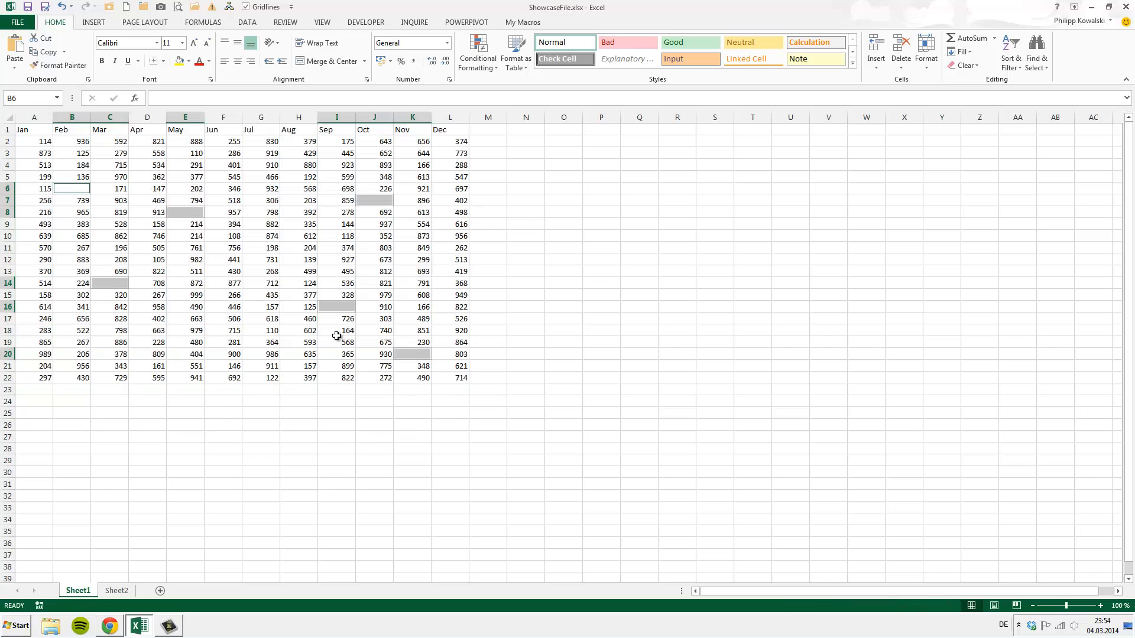
pyautogui.moveTo(245, 362)
pyautogui.write('0')
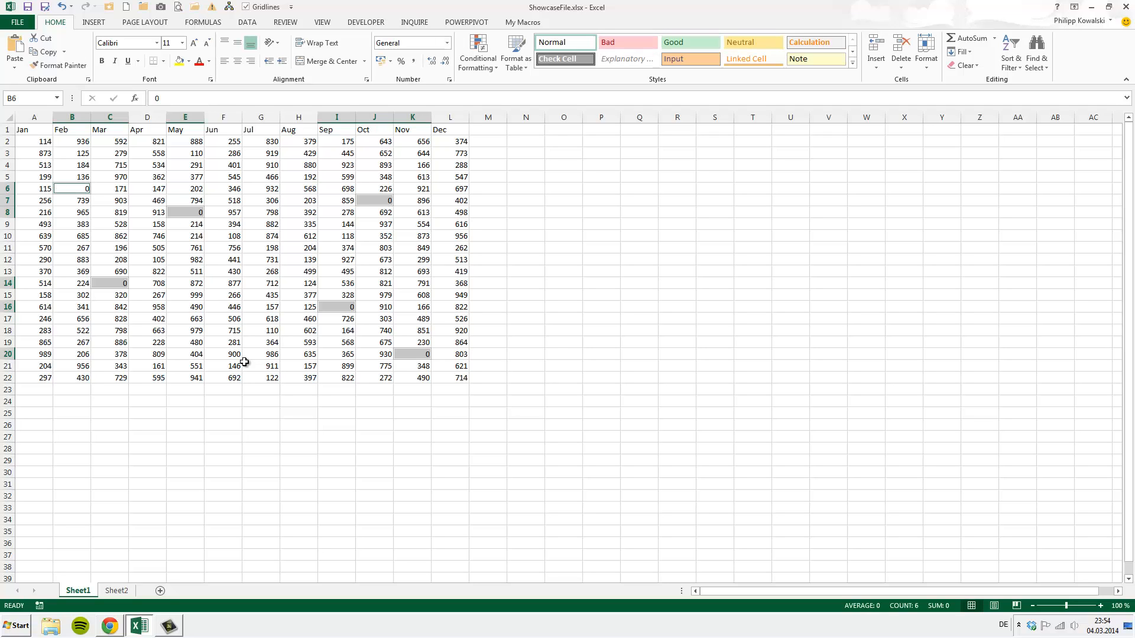
pyautogui.moveTo(233, 260)
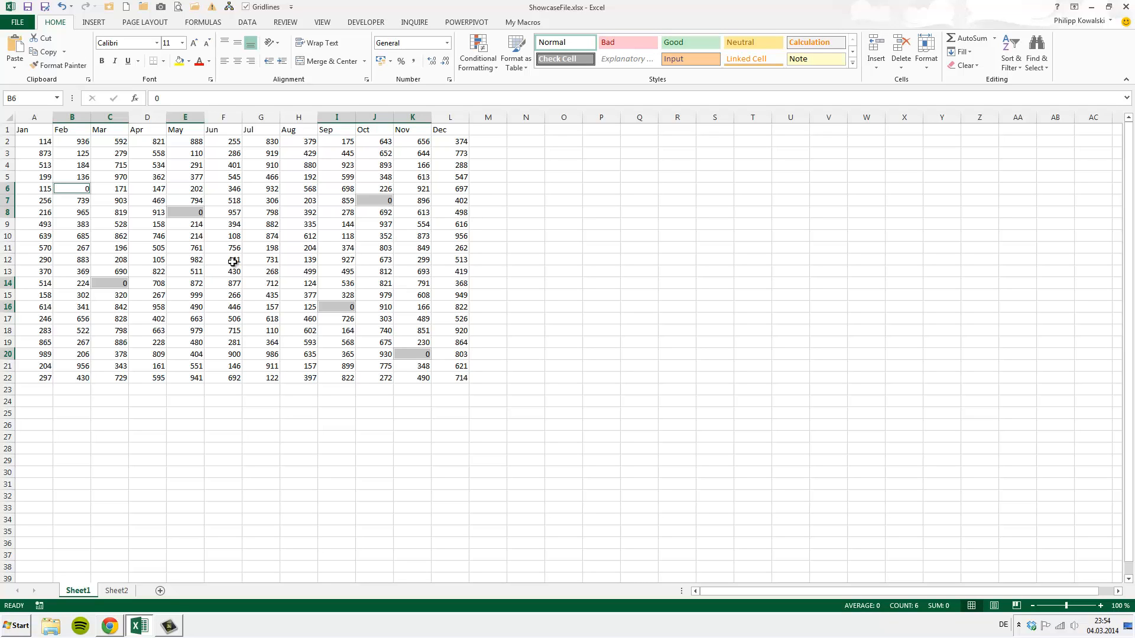
# Select the whole table range A1:L22 via Go To (Ctrl+G) with L22
pyautogui.click(33, 283)
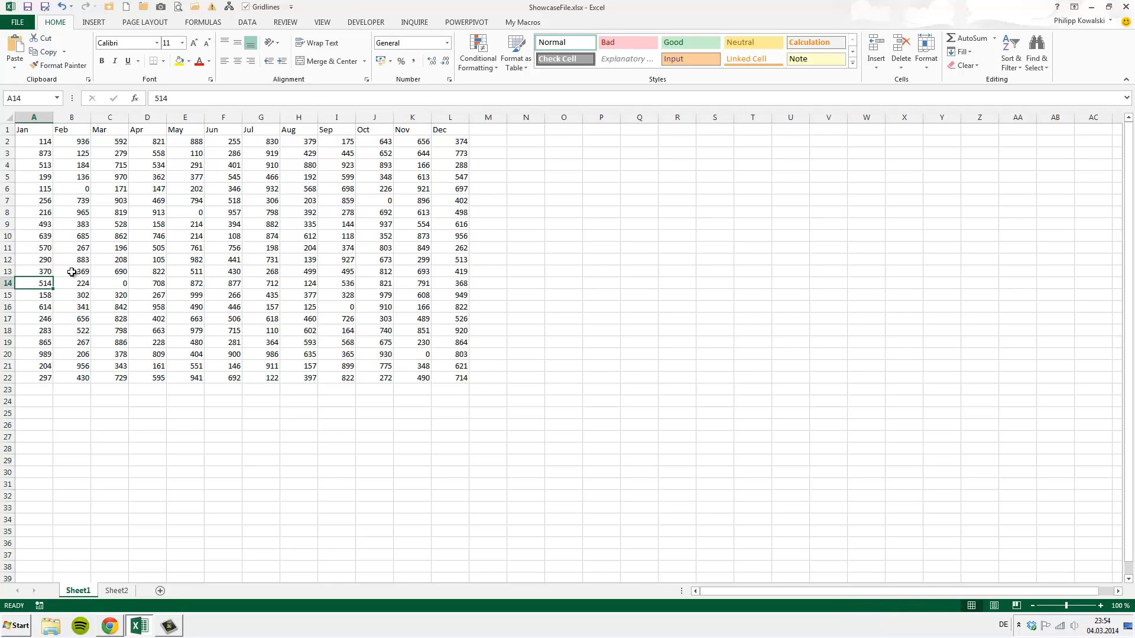
pyautogui.click(449, 283)
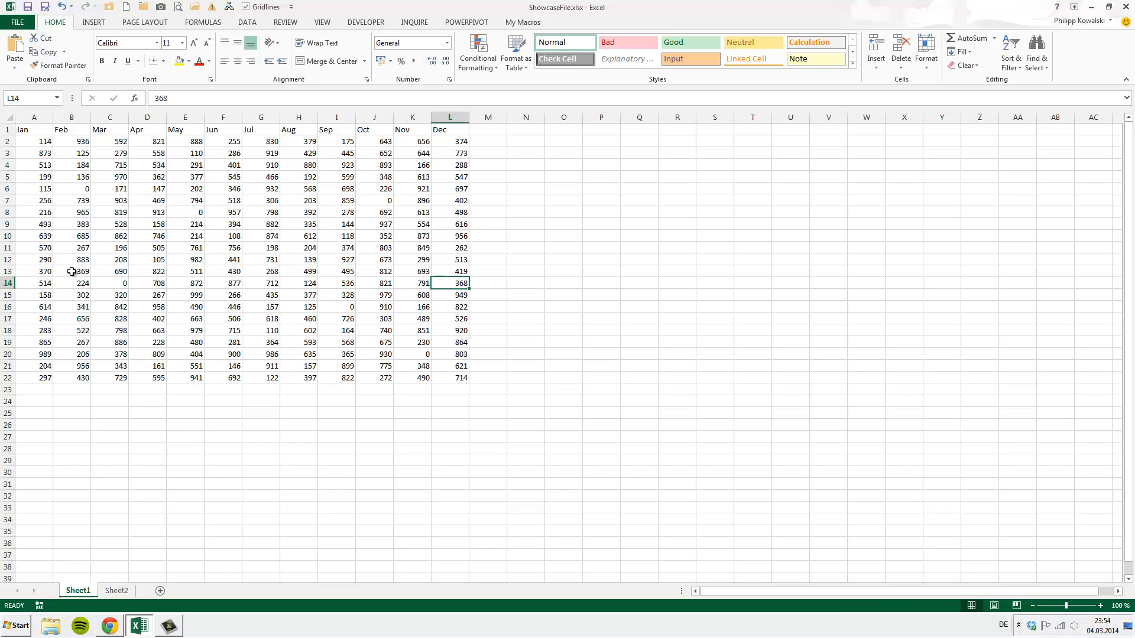
pyautogui.click(35, 129)
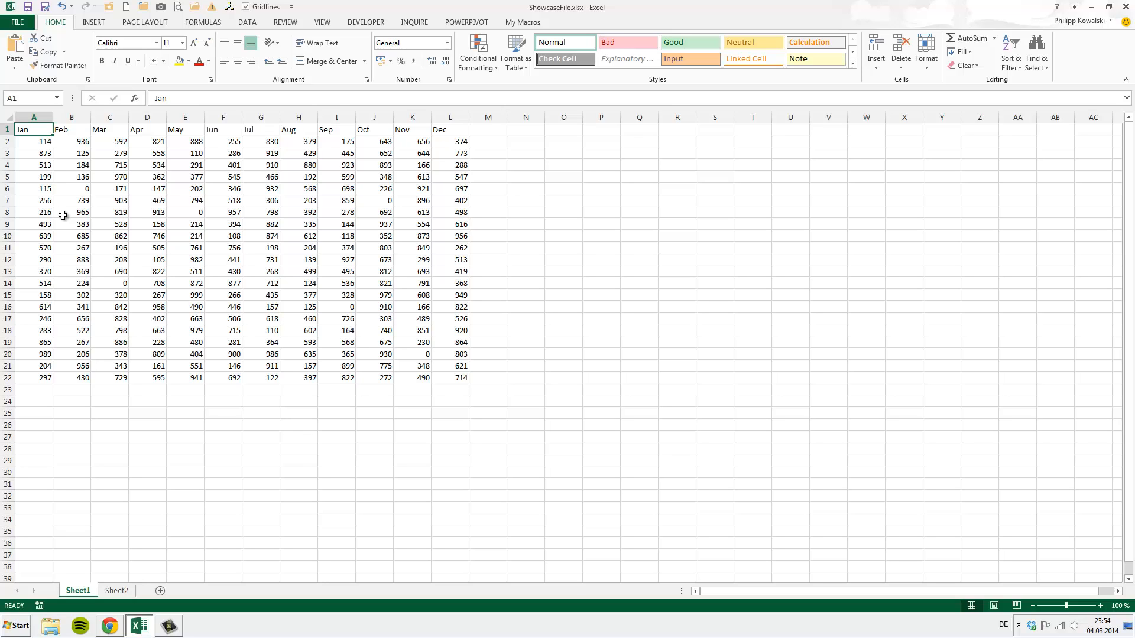
pyautogui.press('ctrl+g')
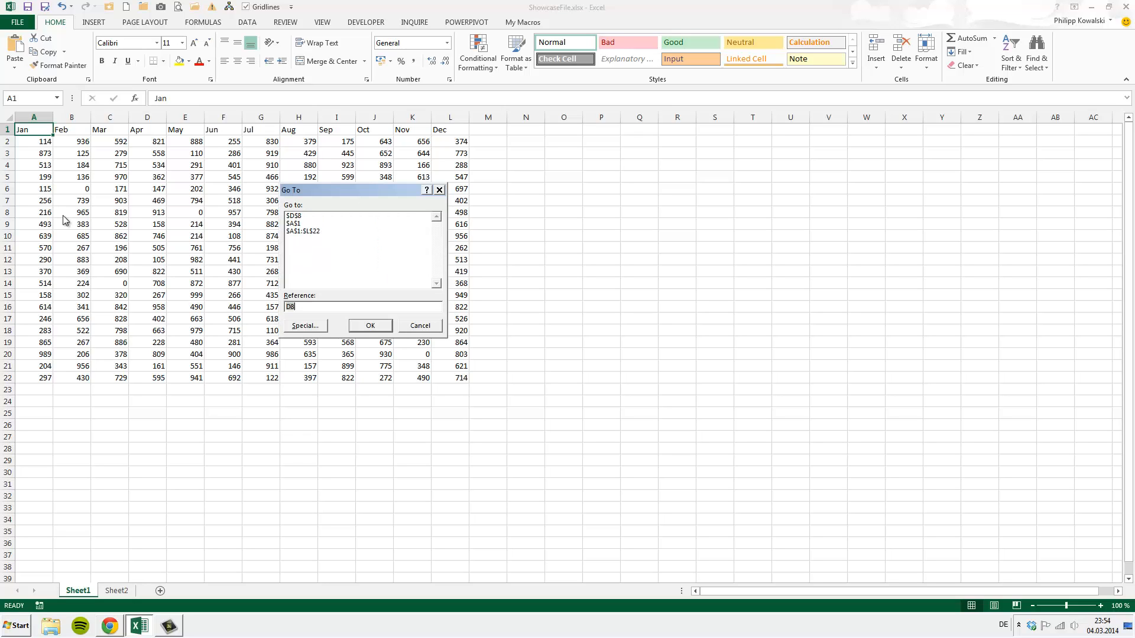
pyautogui.write('L22')
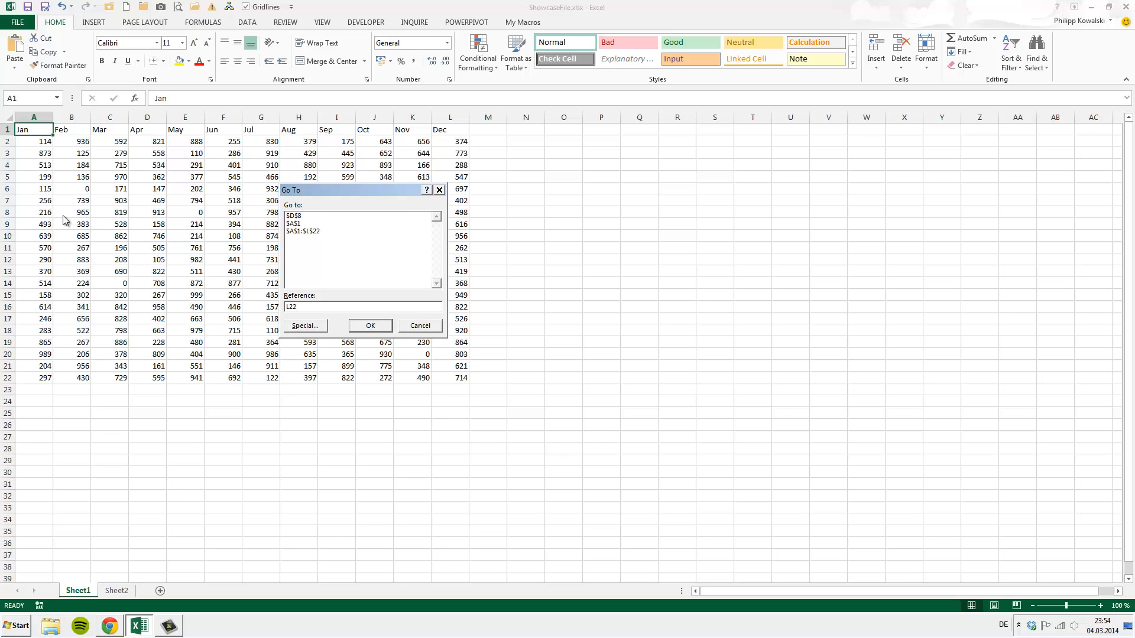
pyautogui.click(369, 325)
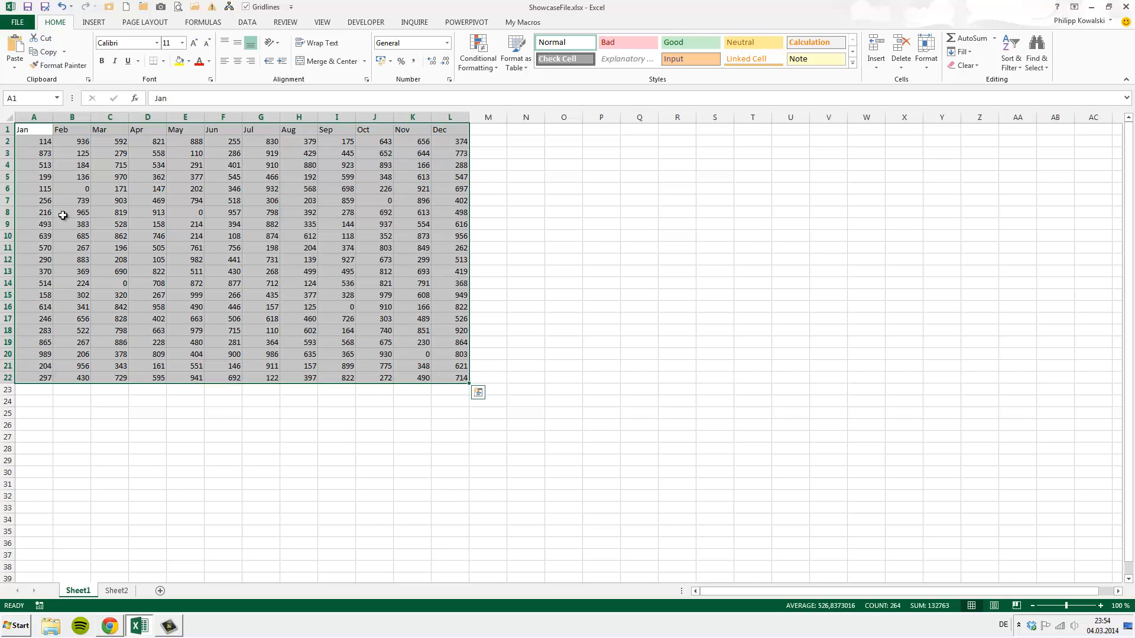
pyautogui.moveTo(47, 168)
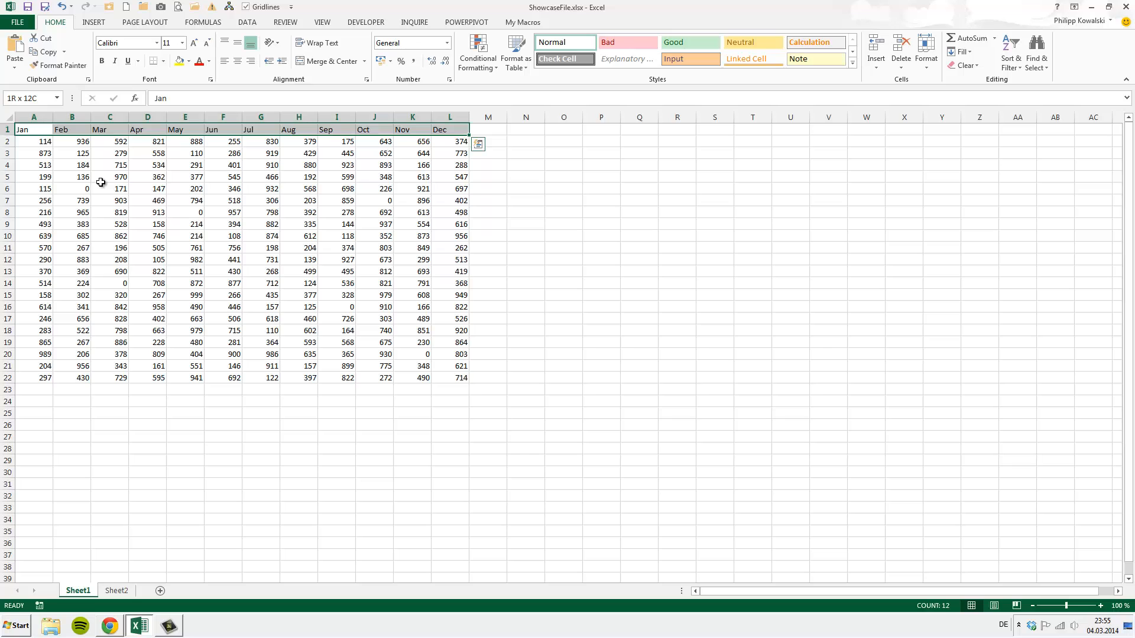
# Give the Jan–Dec header row a dark green background fill in Format Cells
pyautogui.click(33, 130)
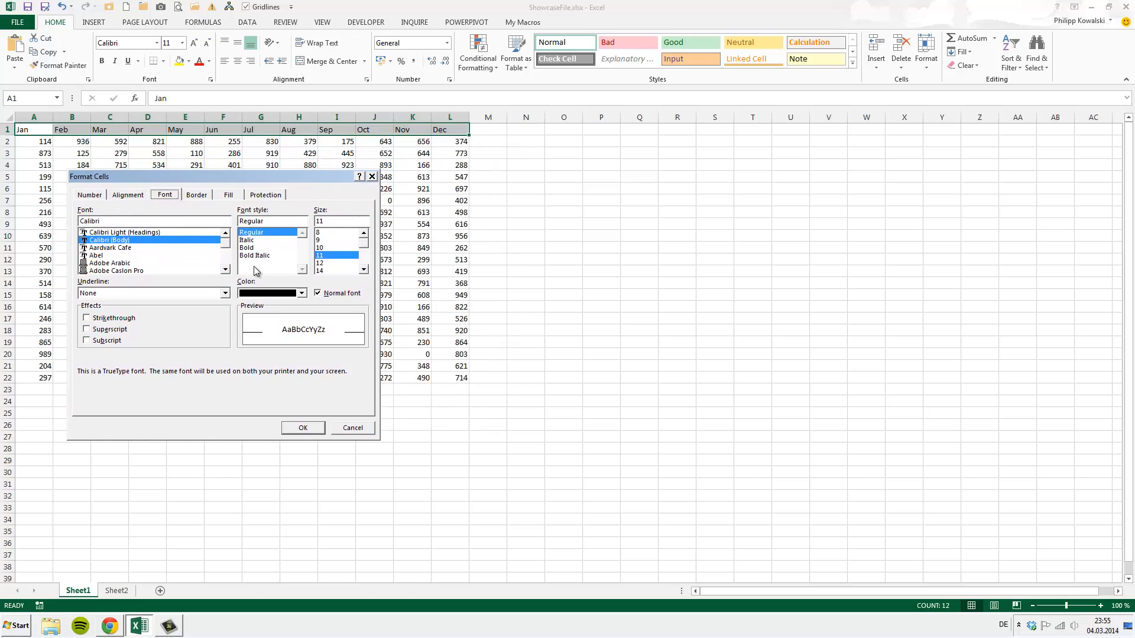
pyautogui.click(228, 195)
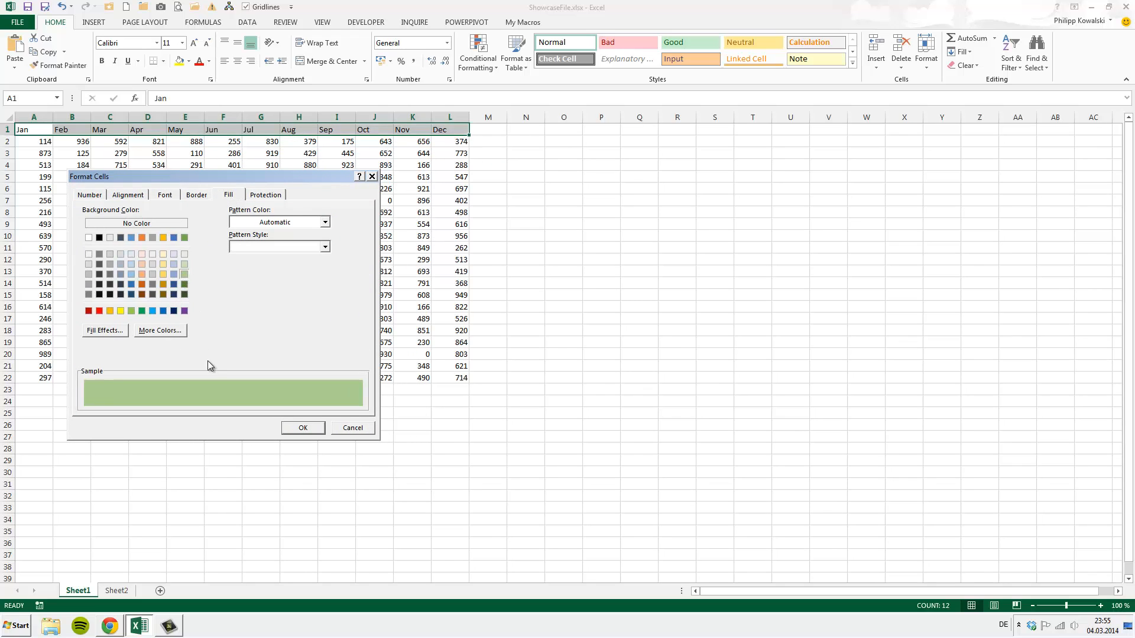
pyautogui.moveTo(181, 297)
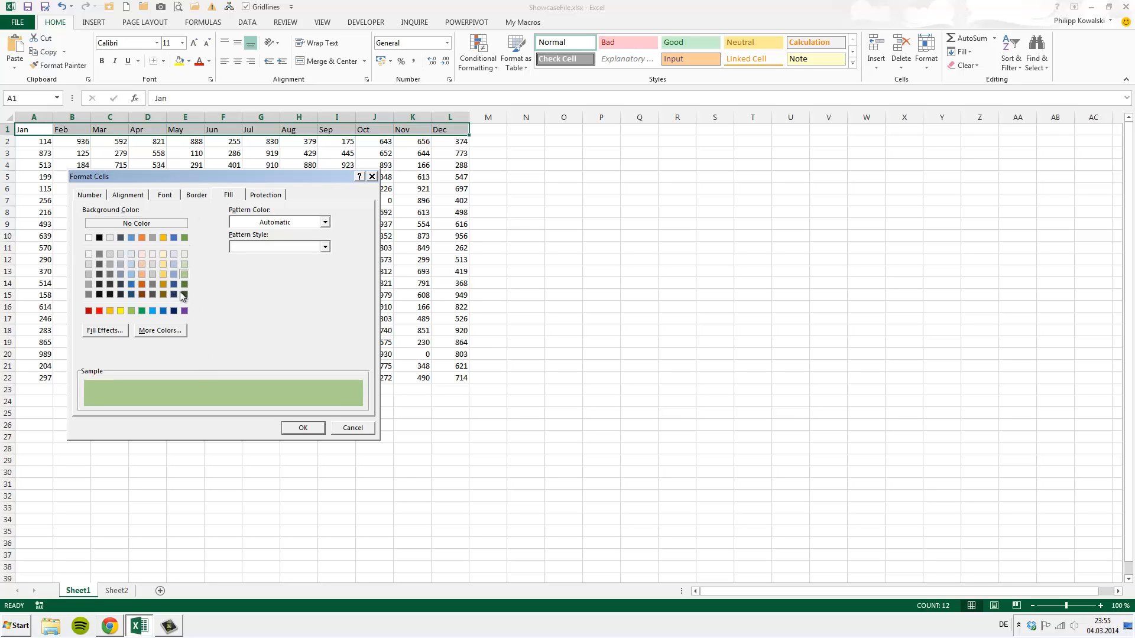
pyautogui.click(164, 194)
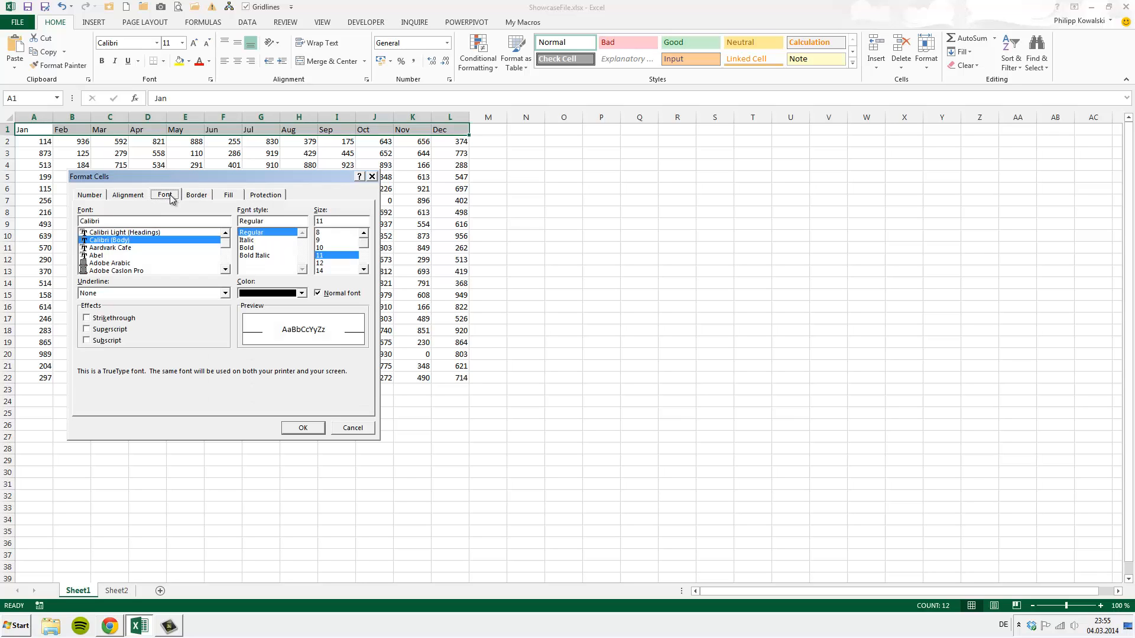
pyautogui.click(318, 293)
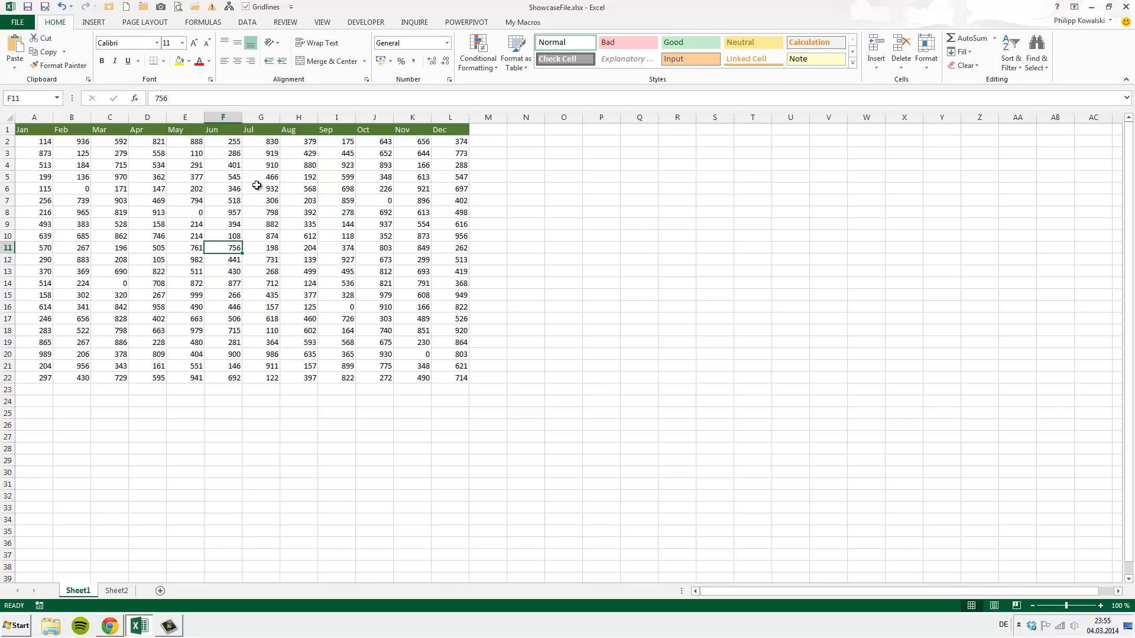
# Convert the Jan–Dec sales range into an Excel table with headers
pyautogui.click(185, 165)
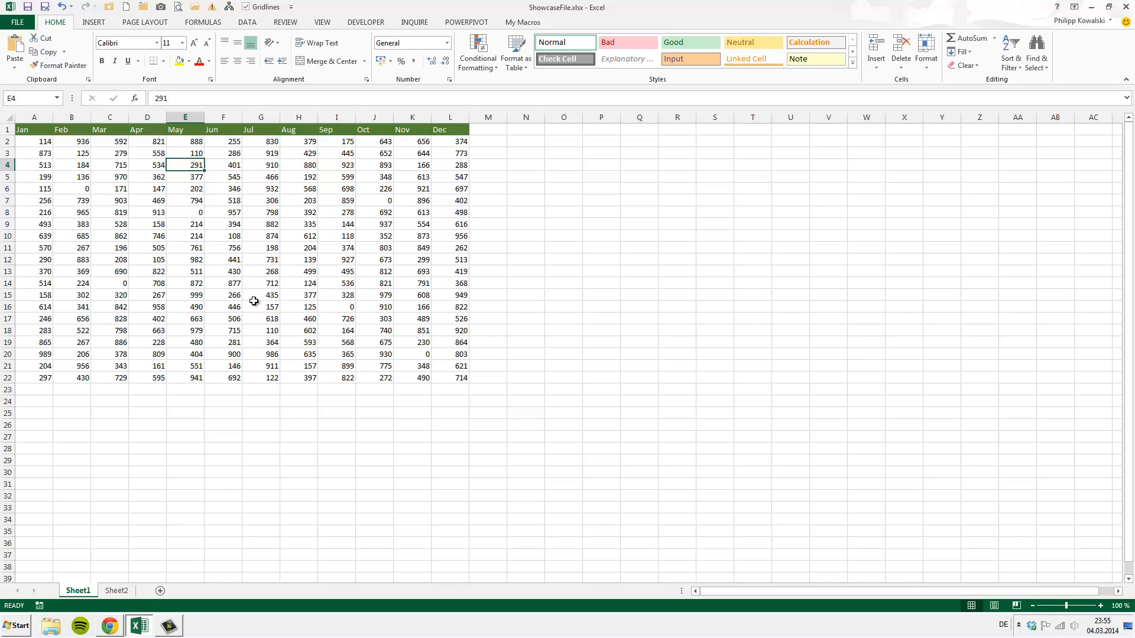
pyautogui.moveTo(185, 247)
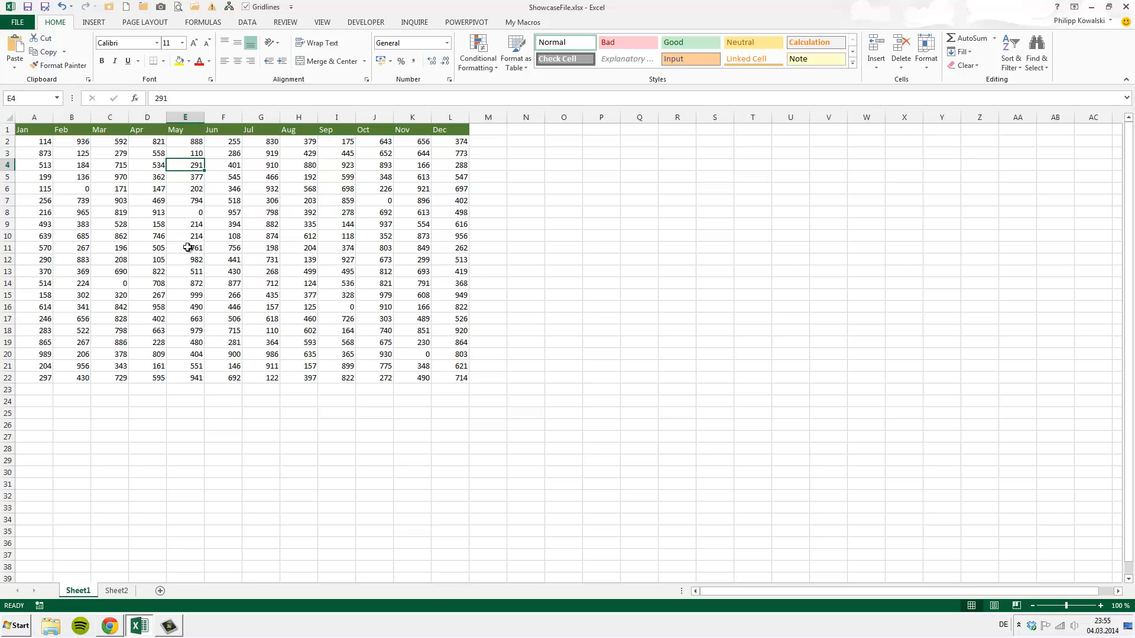
pyautogui.click(223, 248)
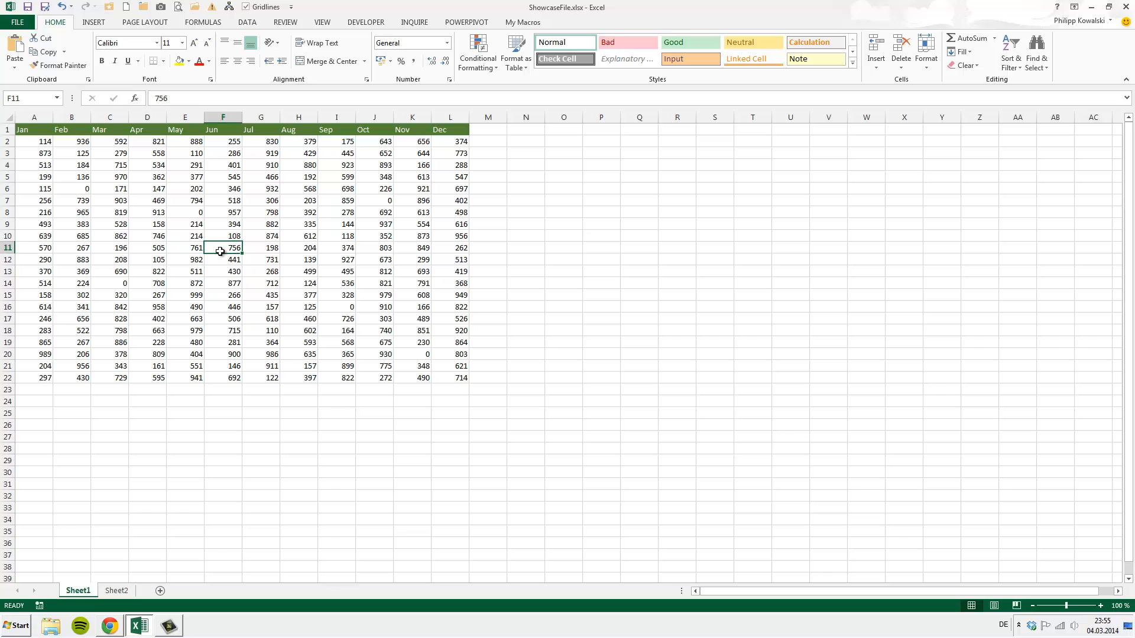
pyautogui.click(515, 53)
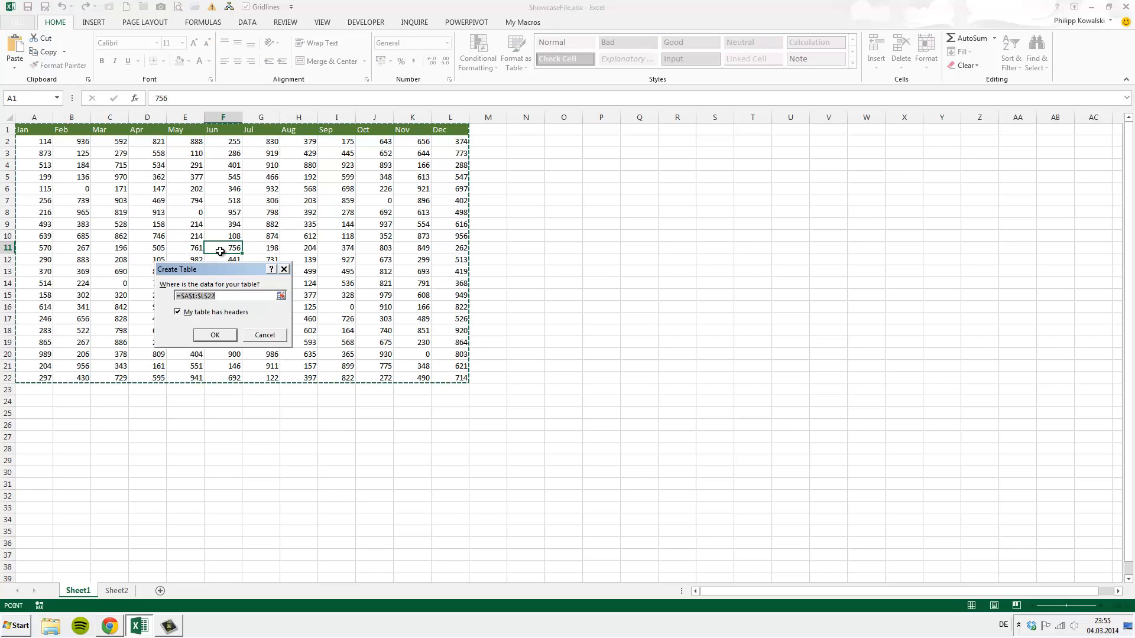
pyautogui.moveTo(213, 283)
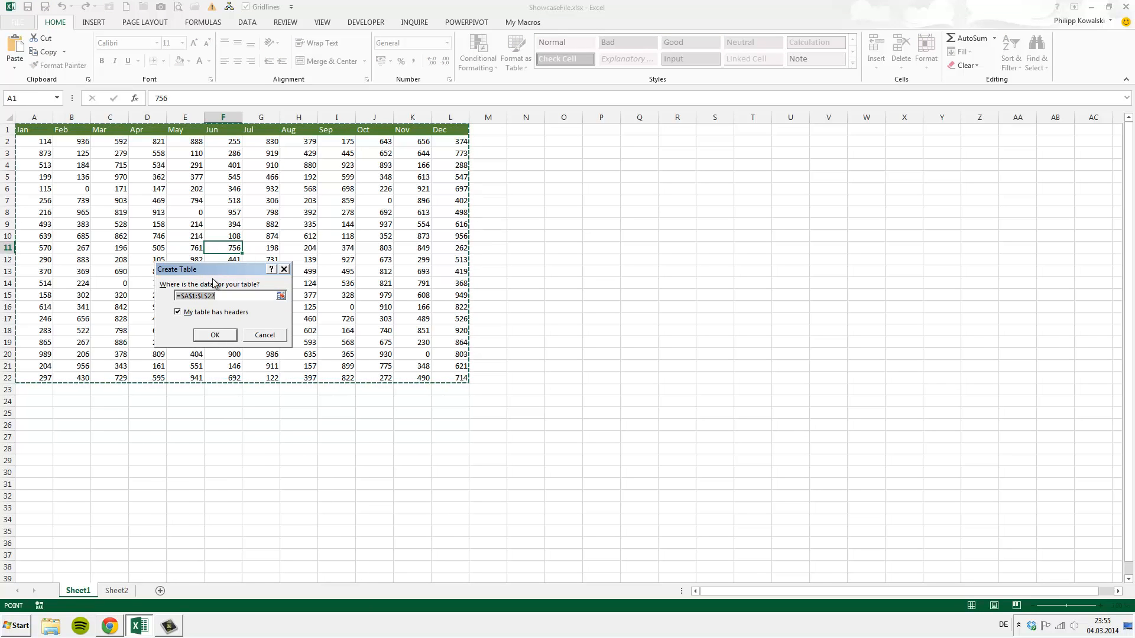
pyautogui.click(214, 335)
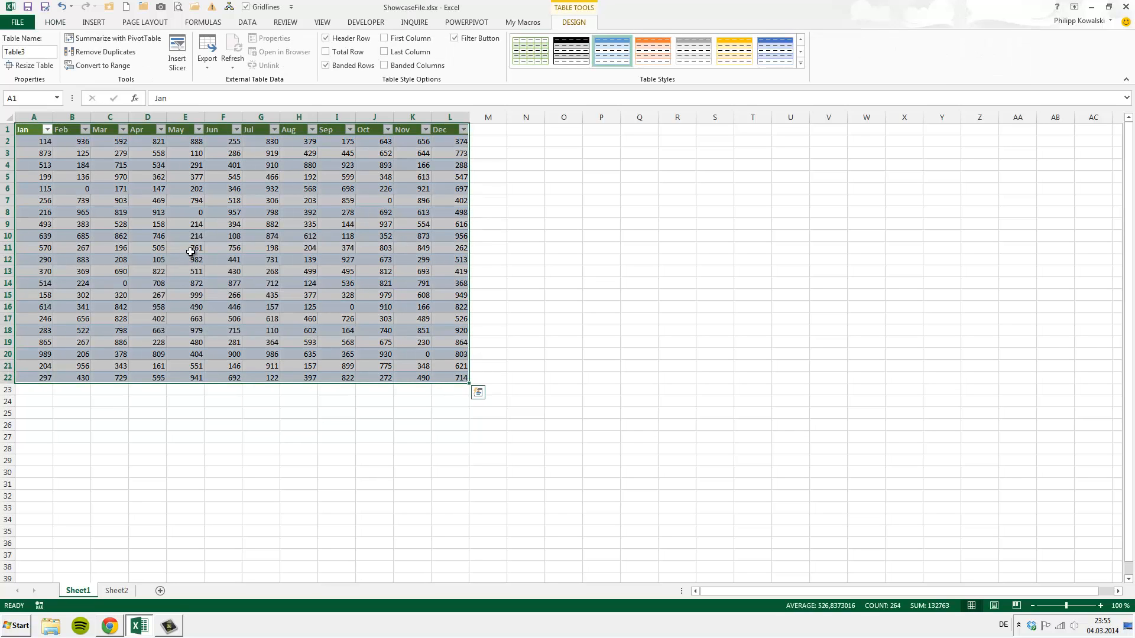
# Name the new table AnnualSales
pyautogui.click(184, 212)
pyautogui.write('A')
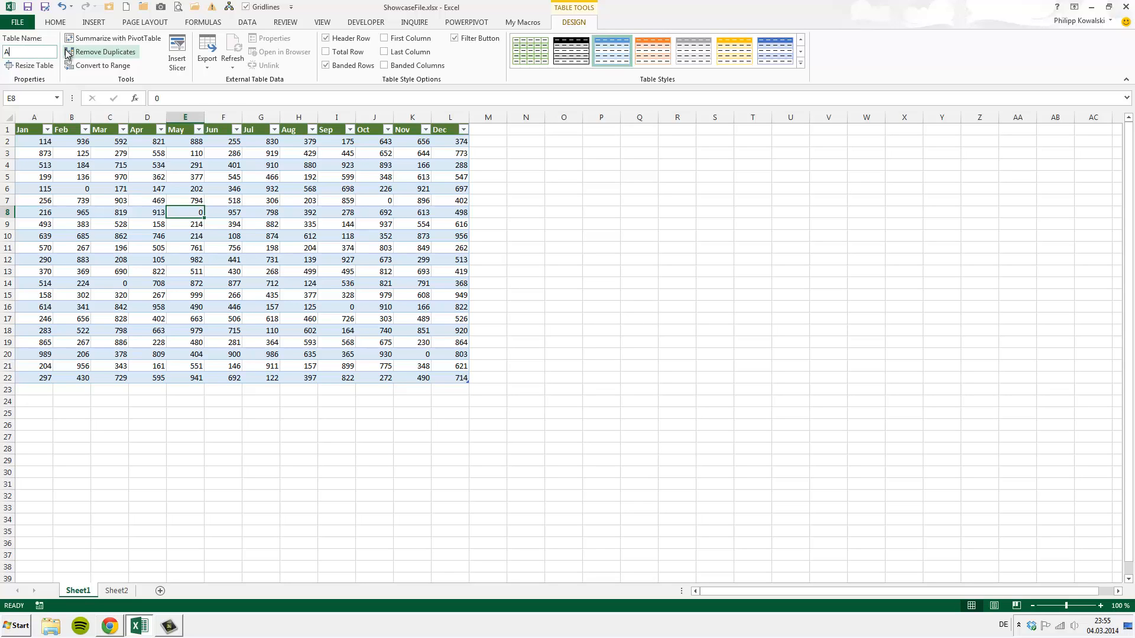
pyautogui.write('nnualS')
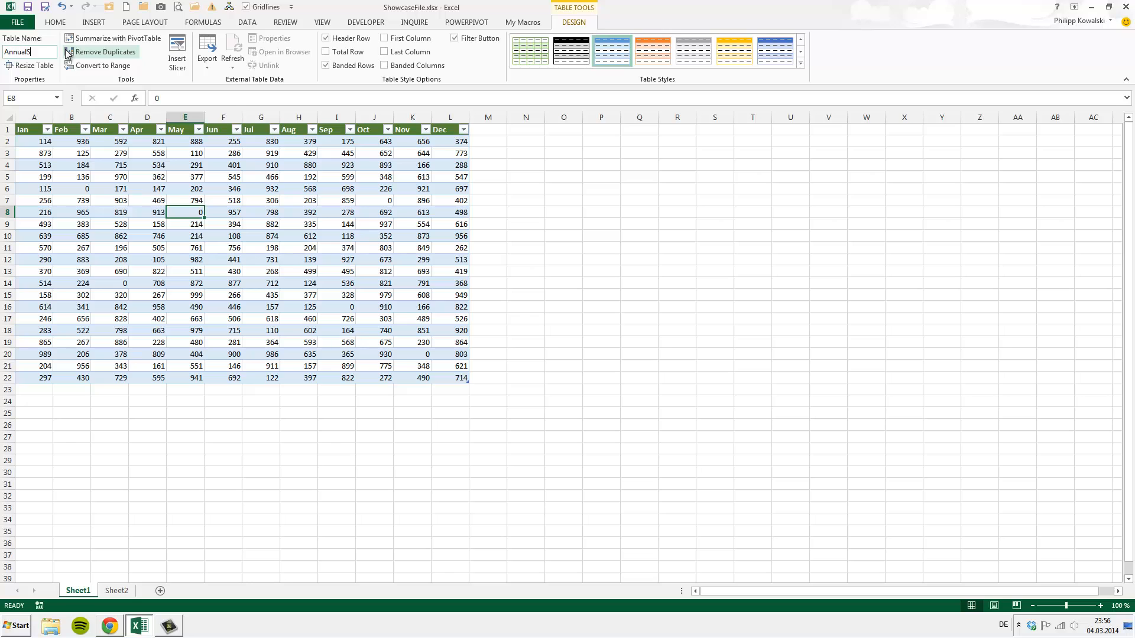
pyautogui.write('ales')
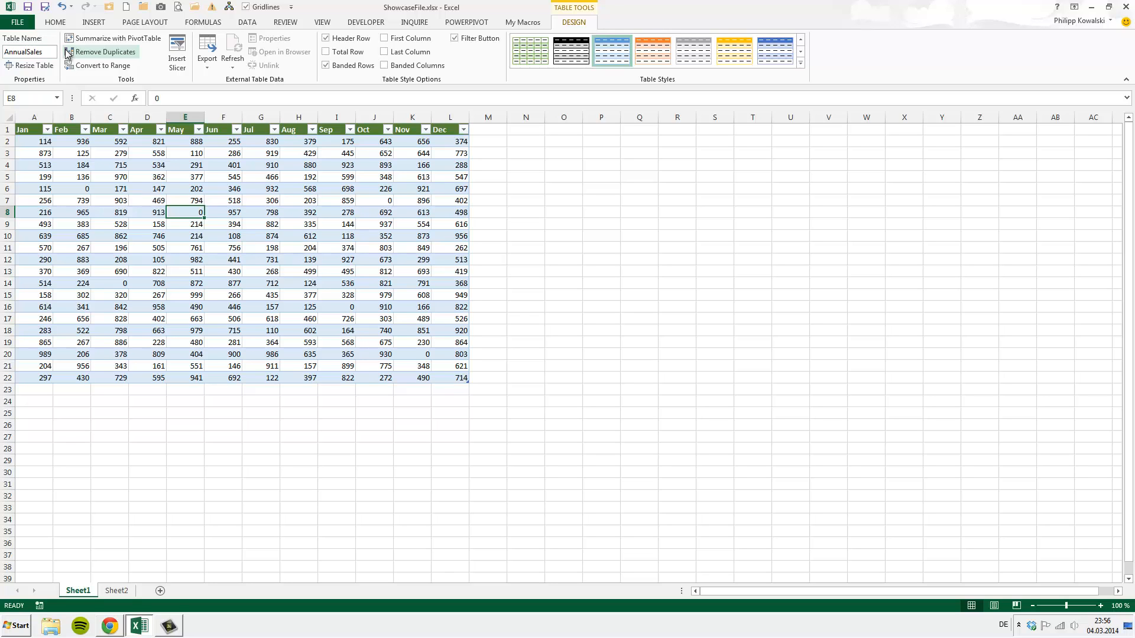
pyautogui.moveTo(169, 199)
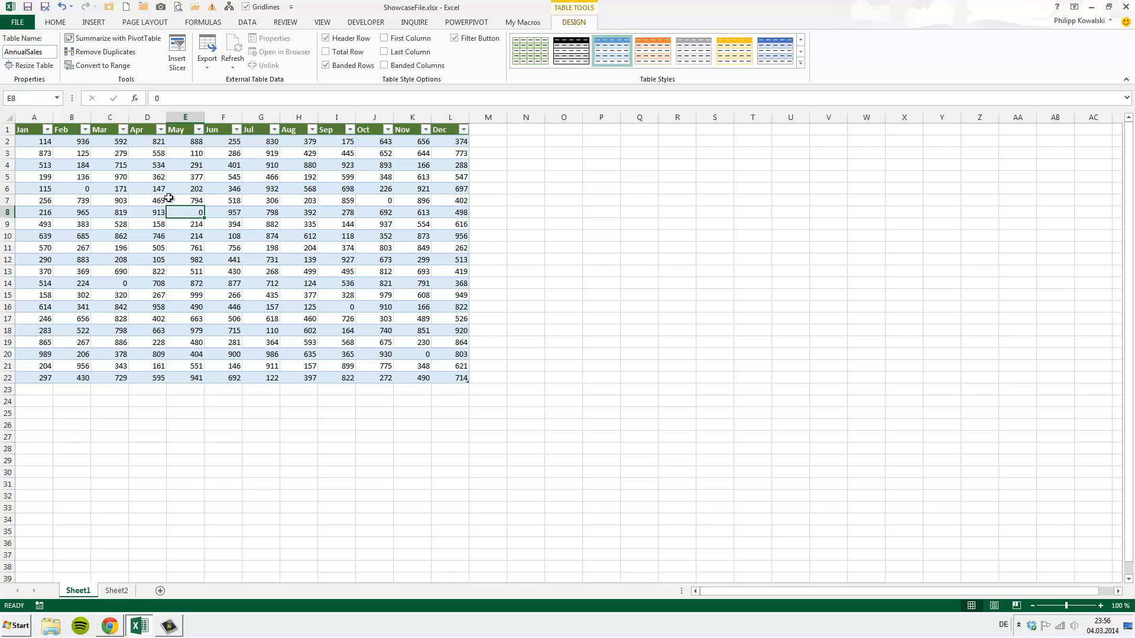
pyautogui.click(148, 189)
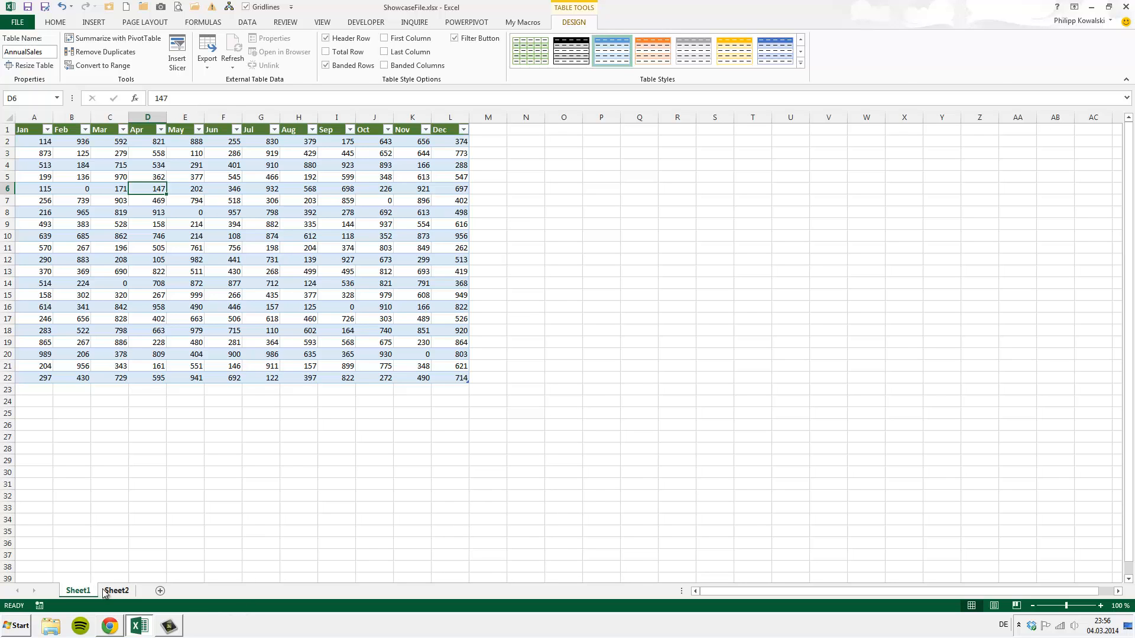
# On Sheet2, build the TOTAL SALES formula multiplying NUMBER SOLD rows 2–11 by UNIT PRICE
pyautogui.click(116, 591)
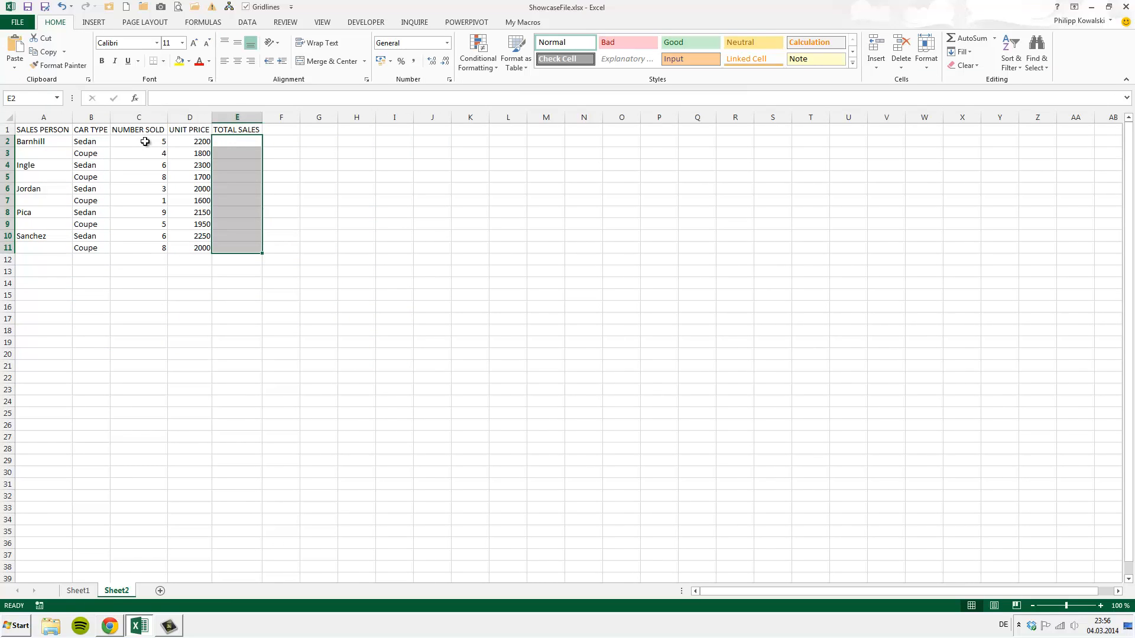
pyautogui.moveTo(131, 144)
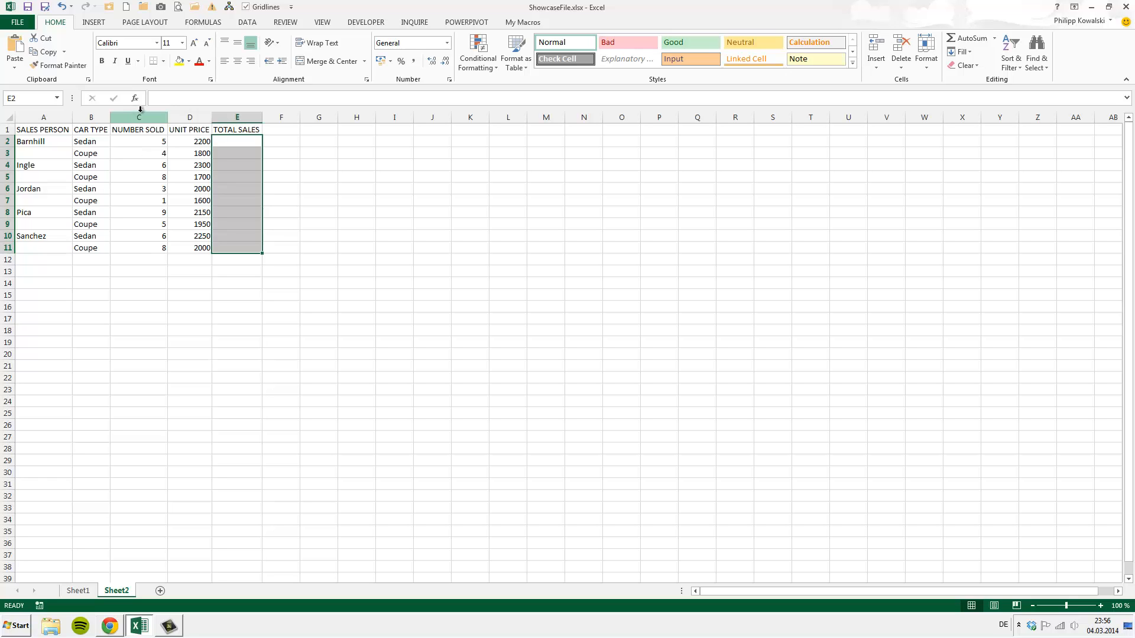
pyautogui.write('=')
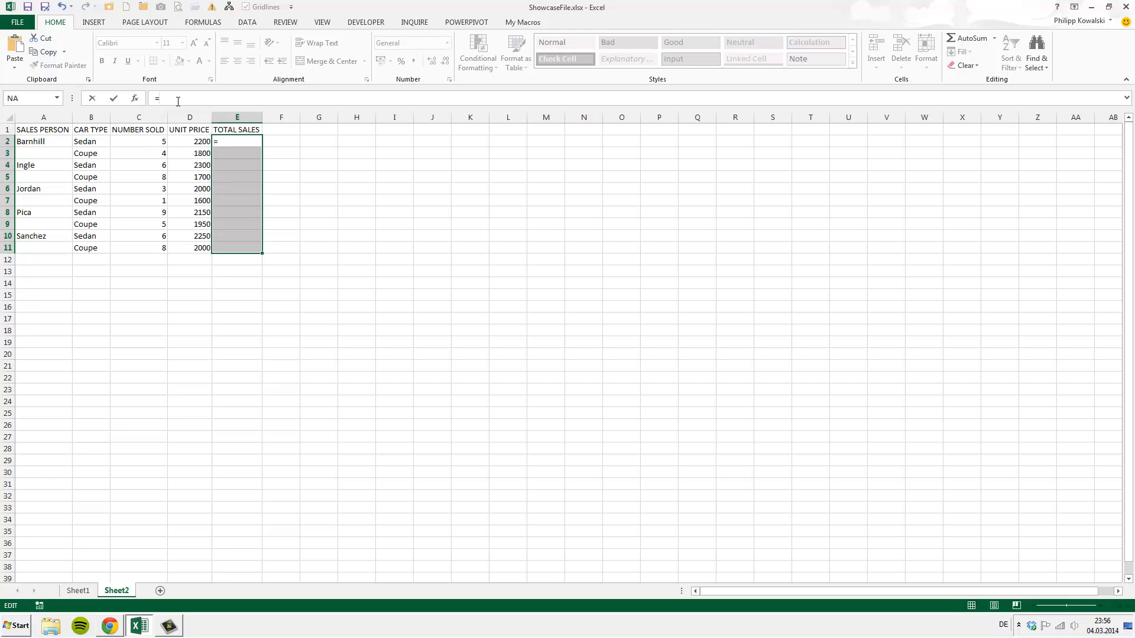
pyautogui.moveTo(138, 141); pyautogui.dragTo(139, 236)
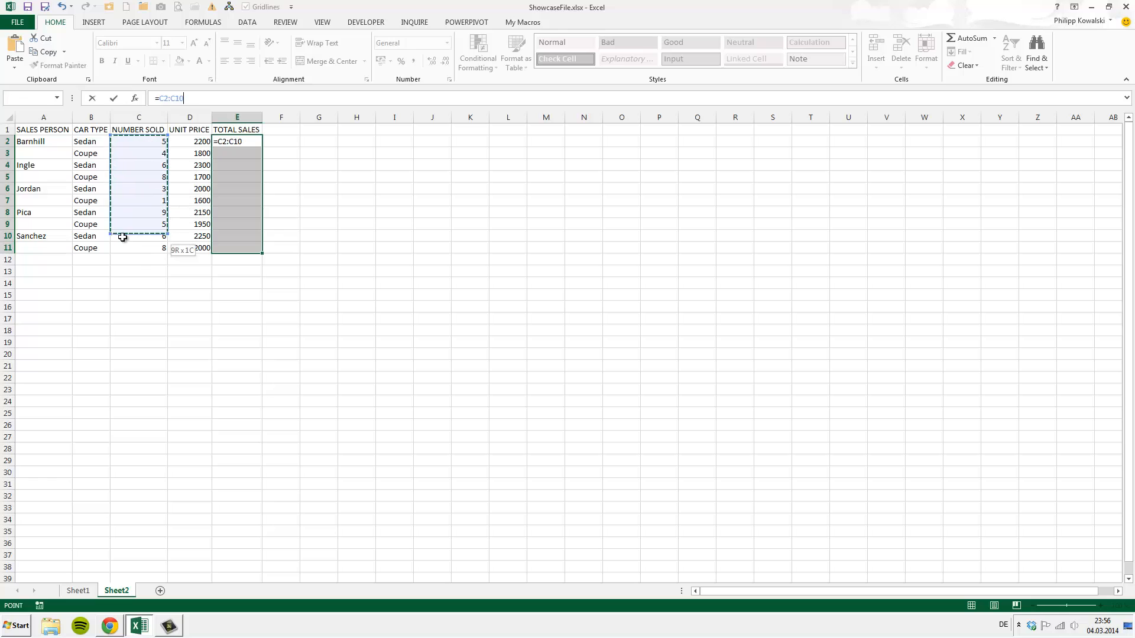
pyautogui.moveTo(127, 236); pyautogui.dragTo(130, 248)
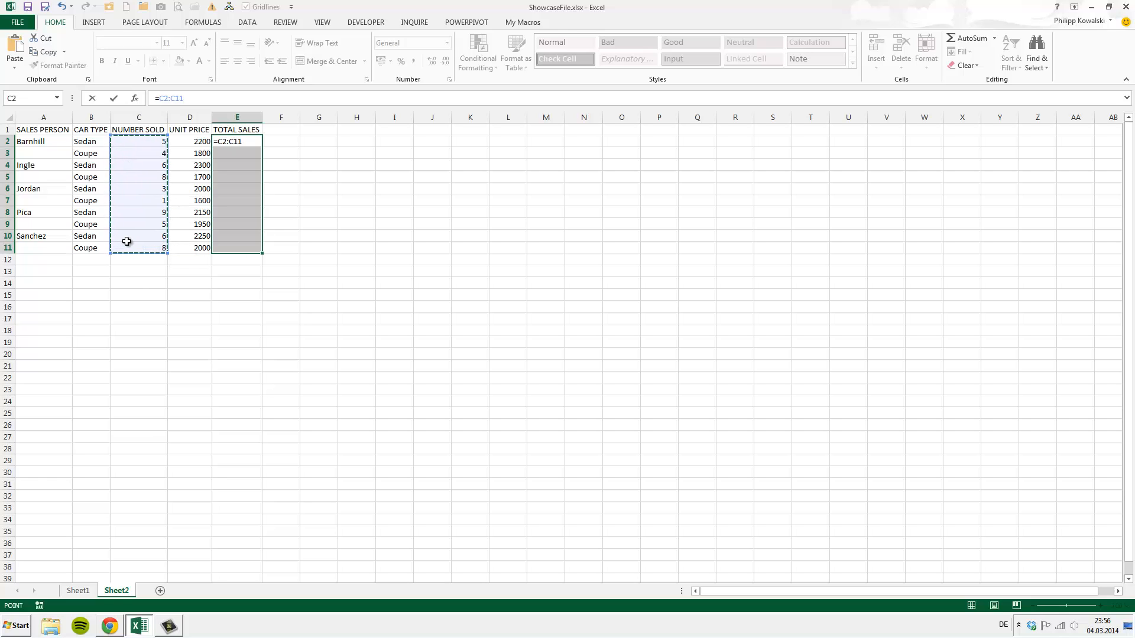
pyautogui.write('*')
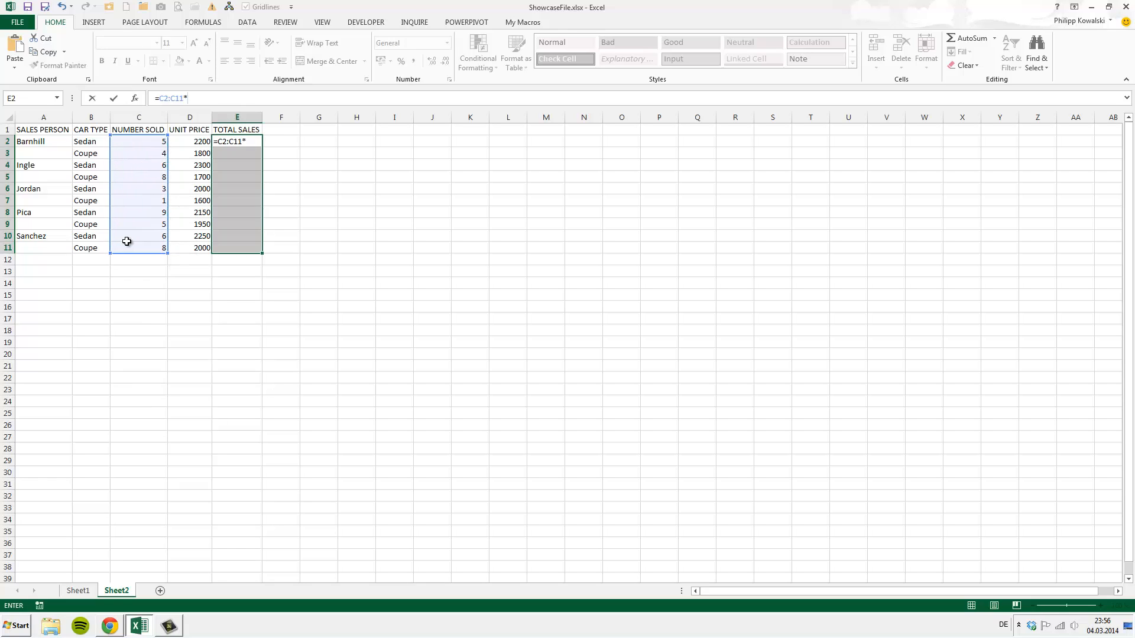
pyautogui.moveTo(190, 142); pyautogui.dragTo(189, 212)
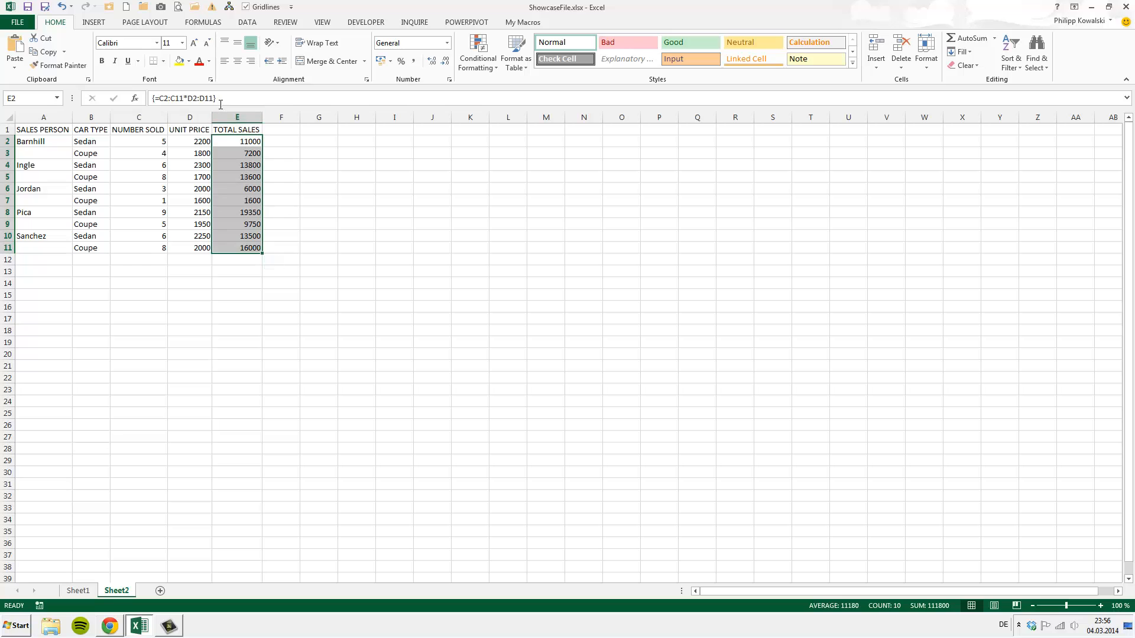
pyautogui.moveTo(217, 97)
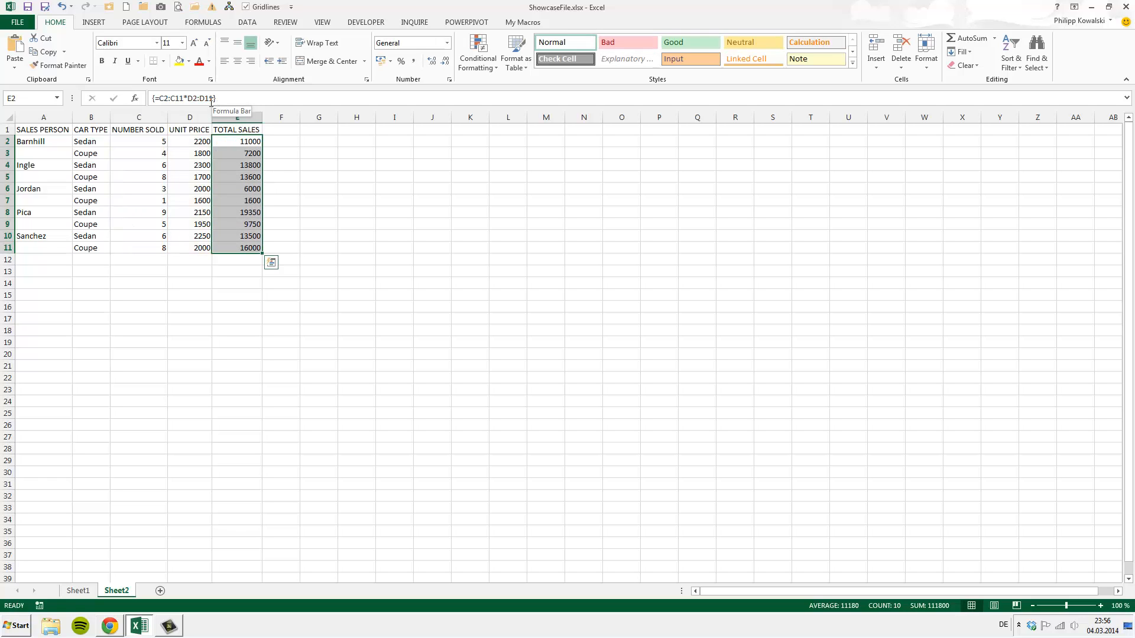
pyautogui.moveTo(227, 189)
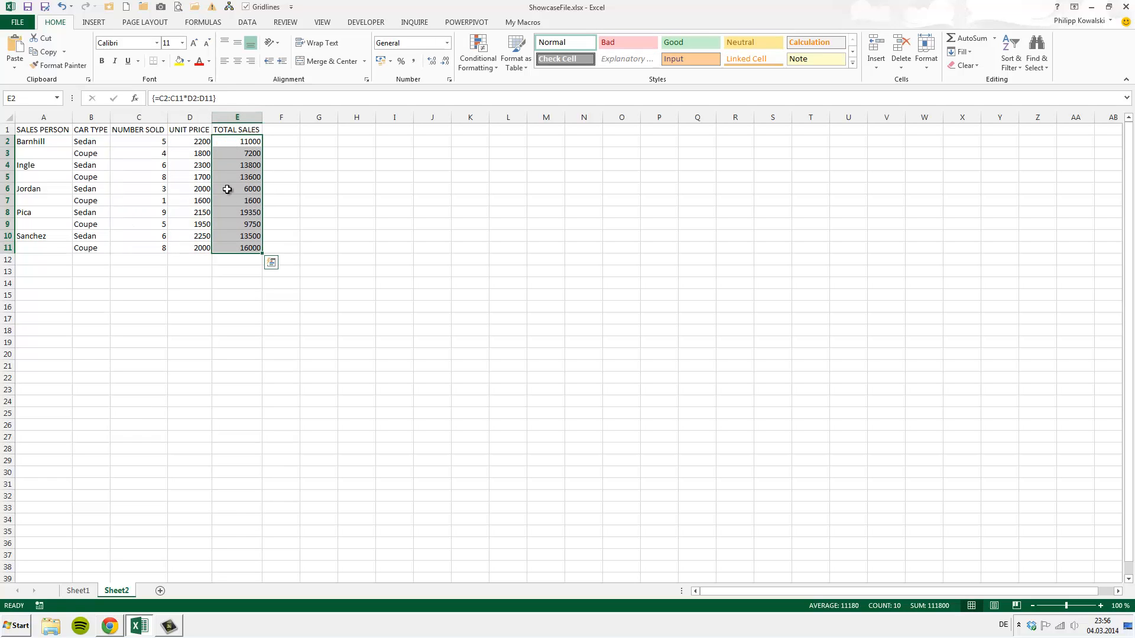
pyautogui.moveTo(243, 154)
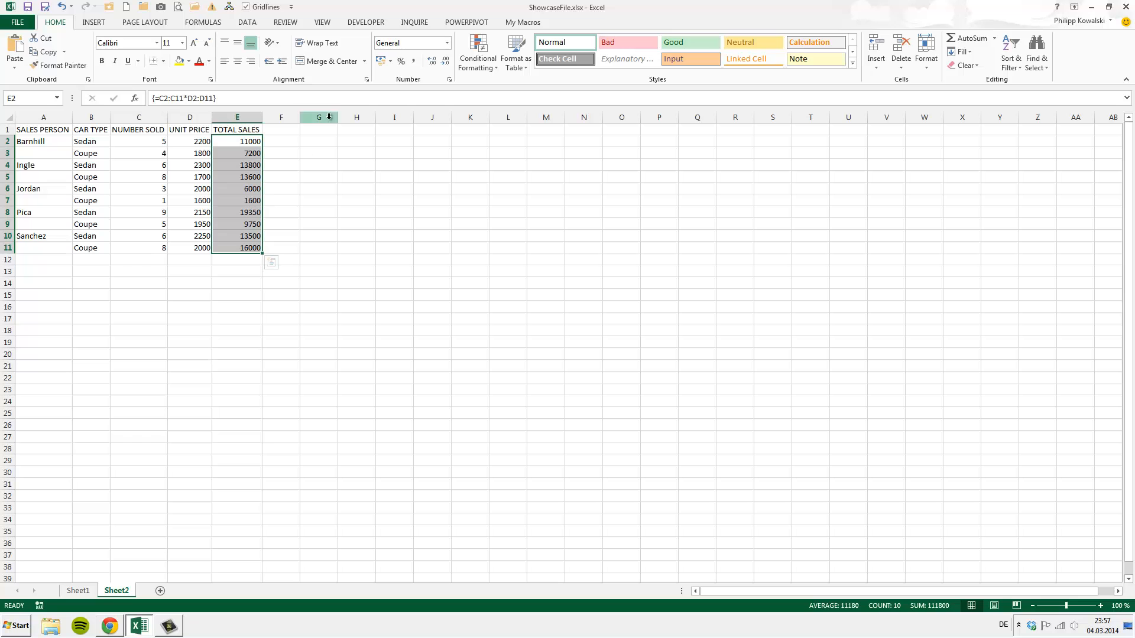
# Back on Sheet1, select all values in the AnnualSales table
pyautogui.click(78, 590)
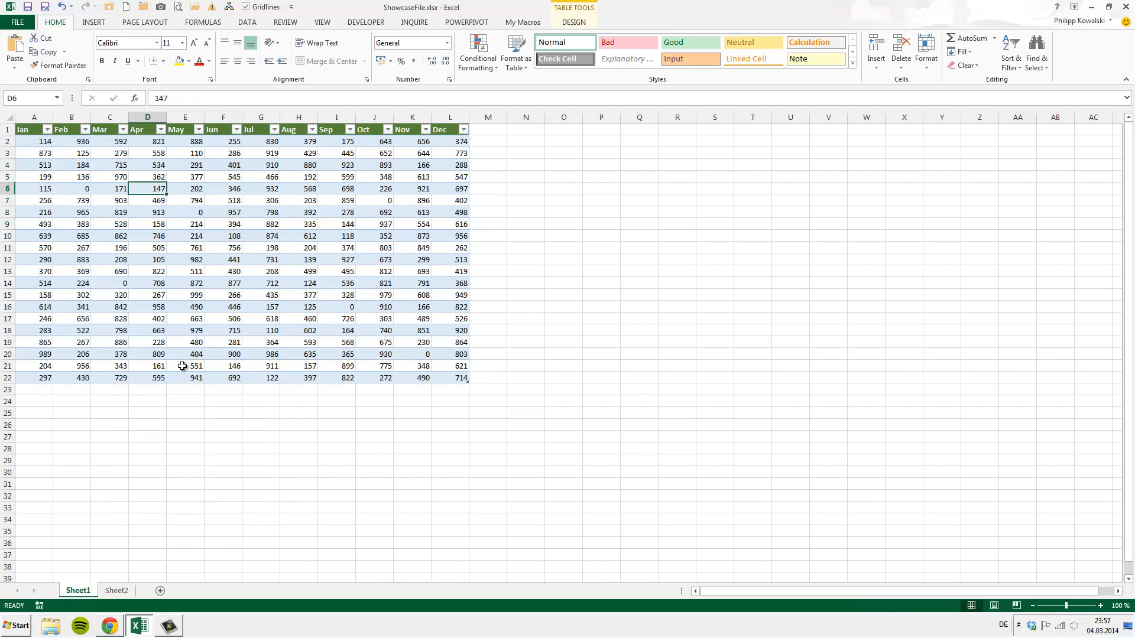
pyautogui.moveTo(33, 141); pyautogui.dragTo(449, 366)
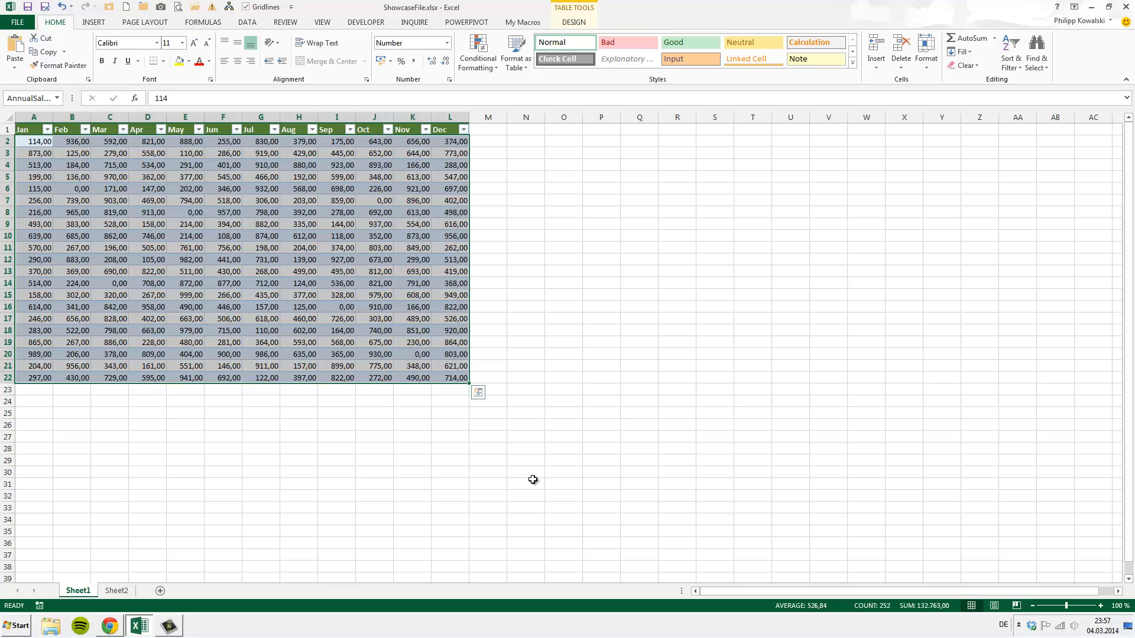
pyautogui.moveTo(328, 259)
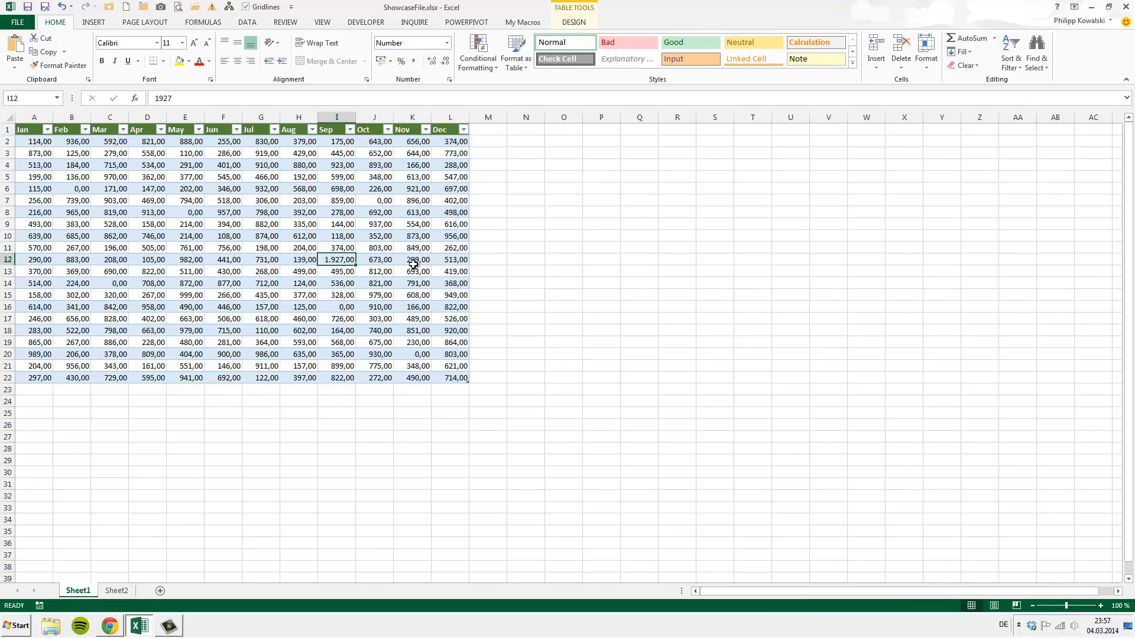
pyautogui.moveTo(346, 281)
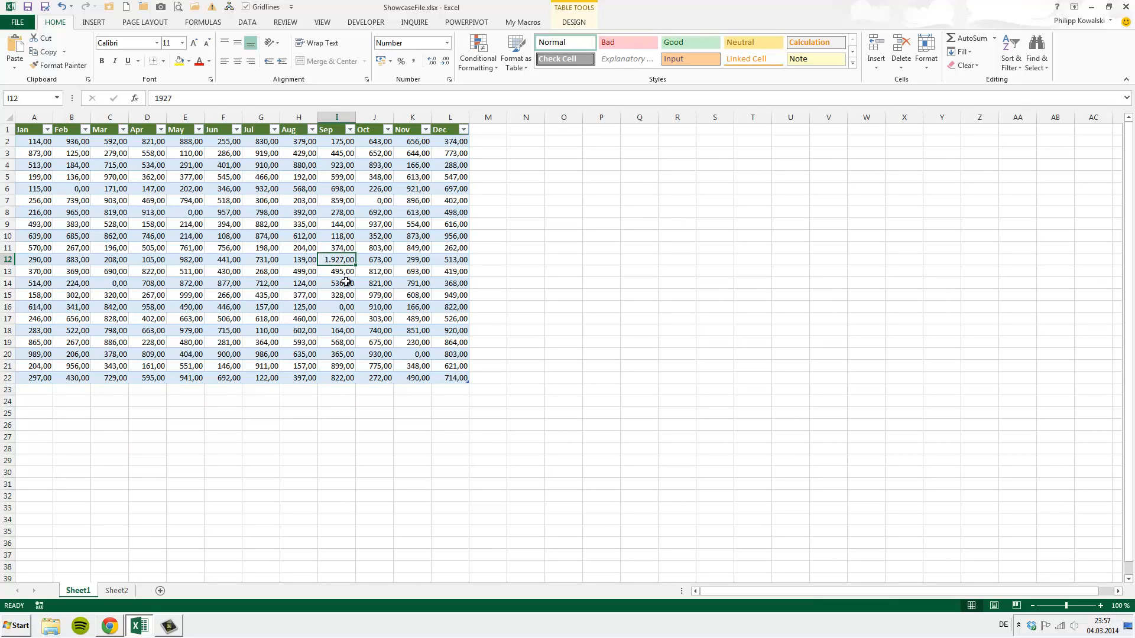
pyautogui.moveTo(297, 256)
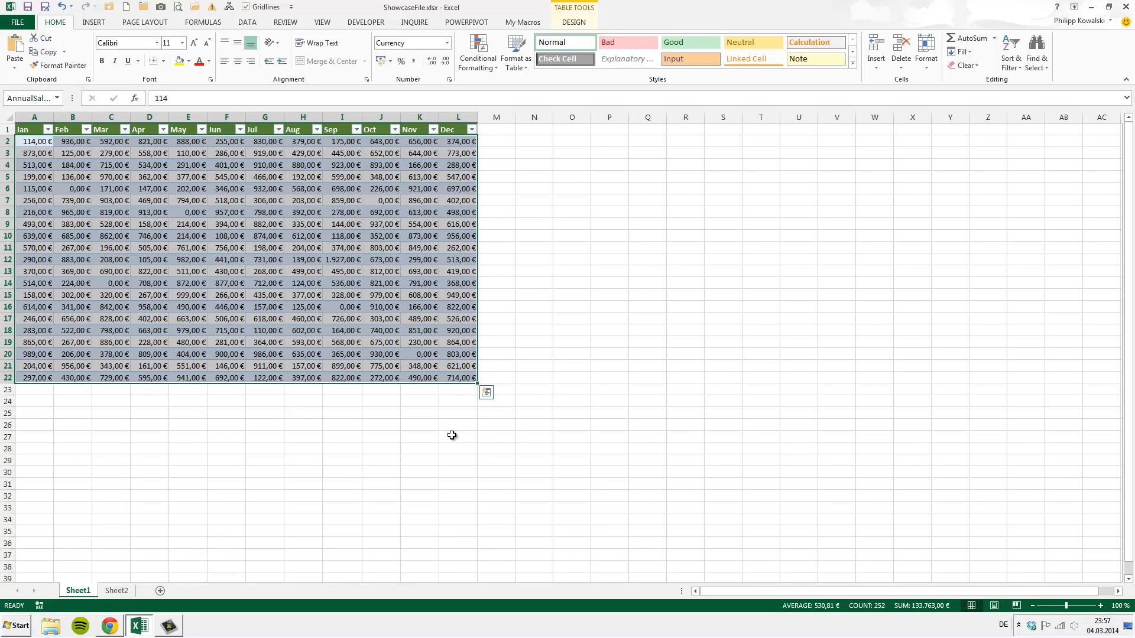
# Enter 0,25 in cell N12 and format it as a percentage
pyautogui.click(533, 259)
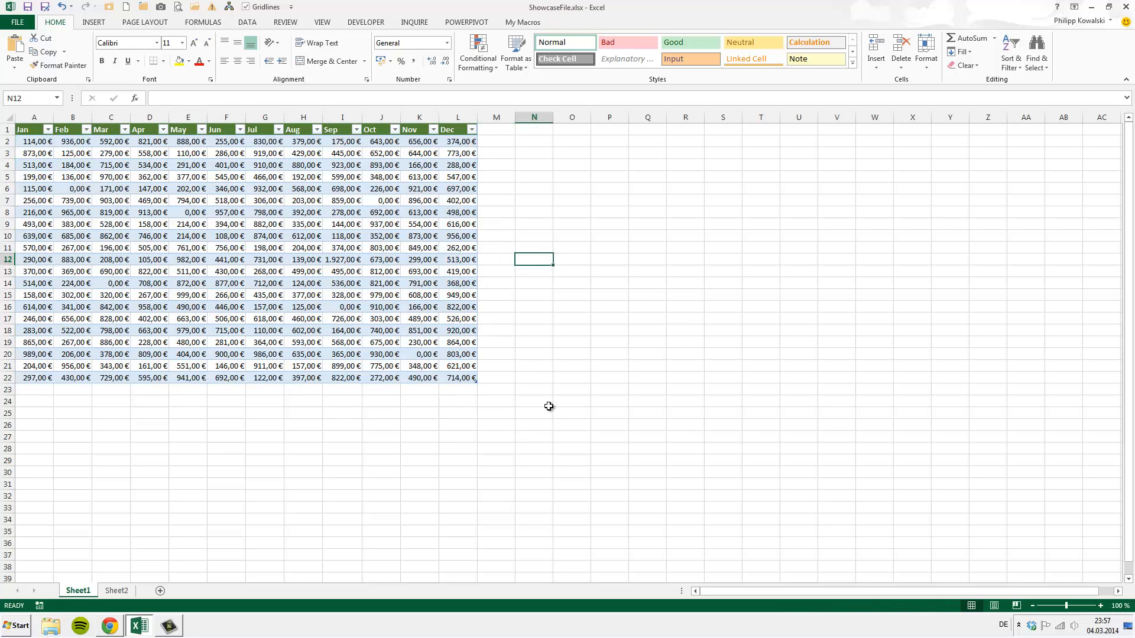
pyautogui.write('0,25')
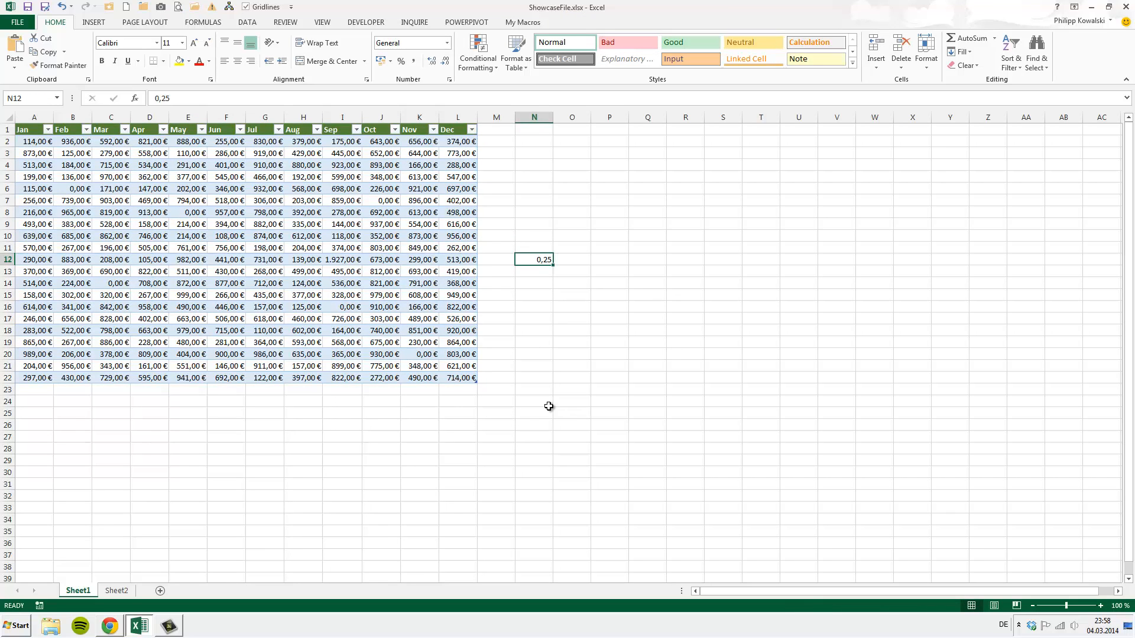
pyautogui.click(399, 61)
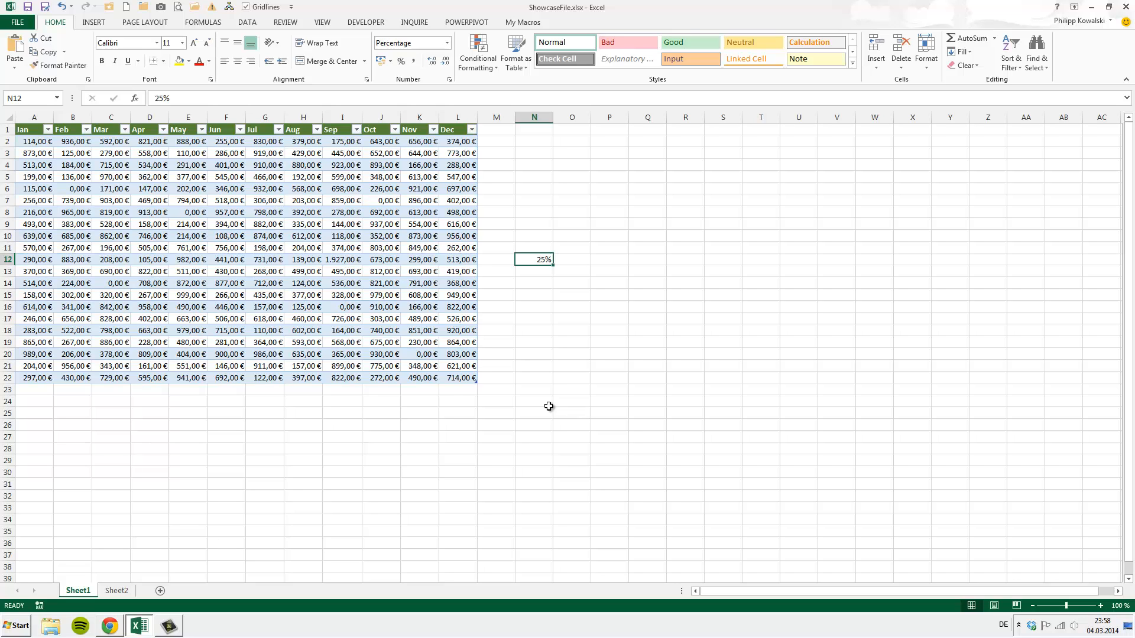
pyautogui.click(116, 590)
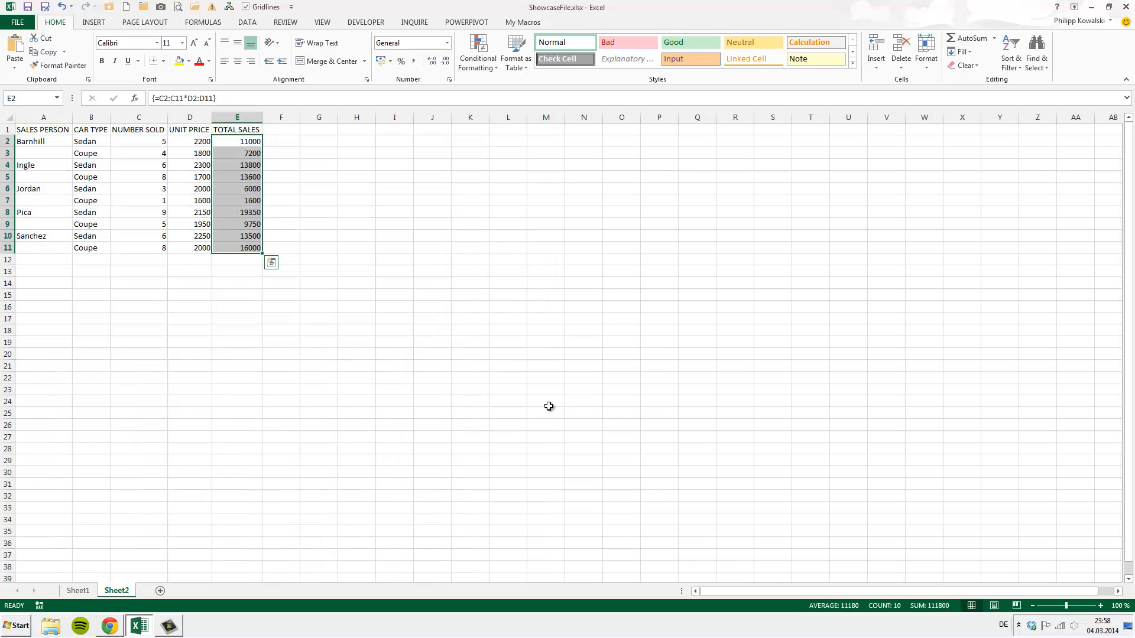
pyautogui.click(78, 590)
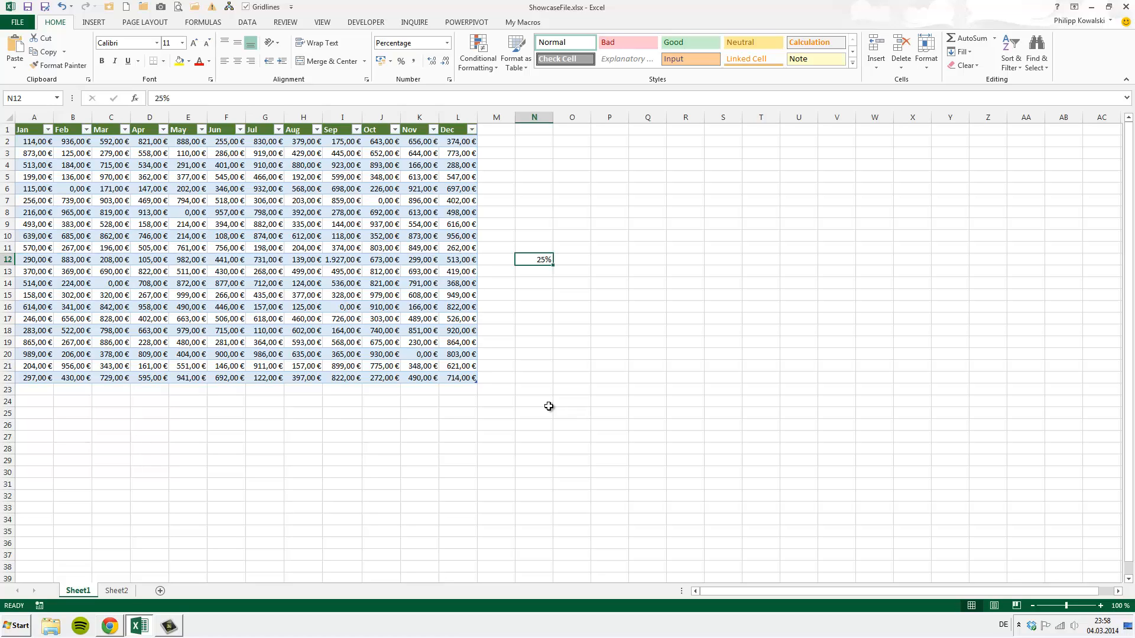
pyautogui.moveTo(553, 261)
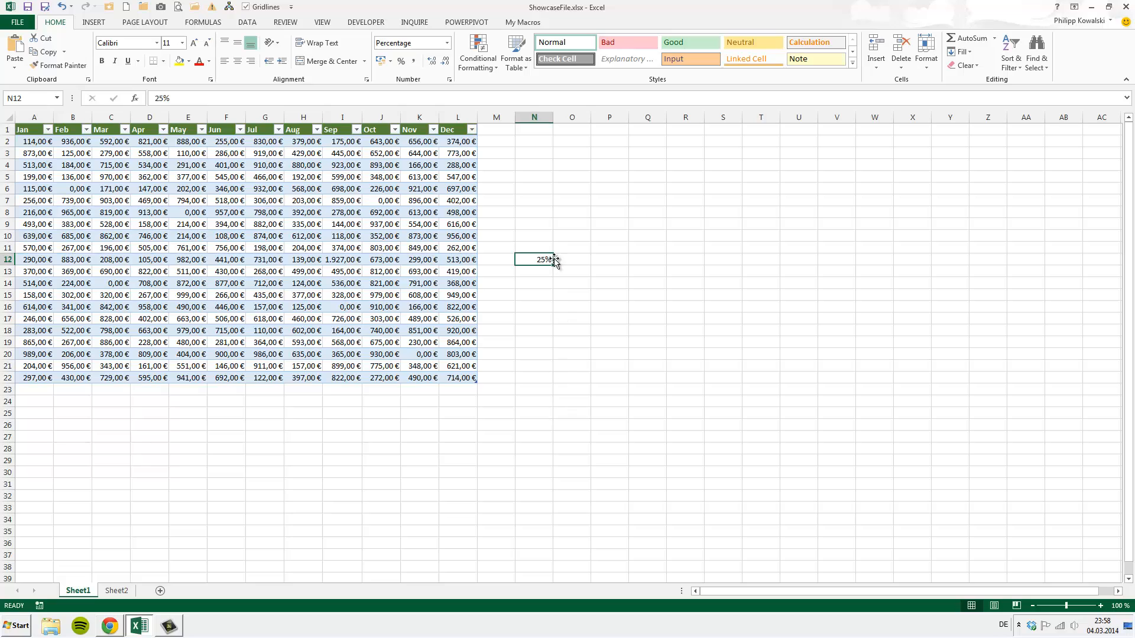
pyautogui.moveTo(591, 256)
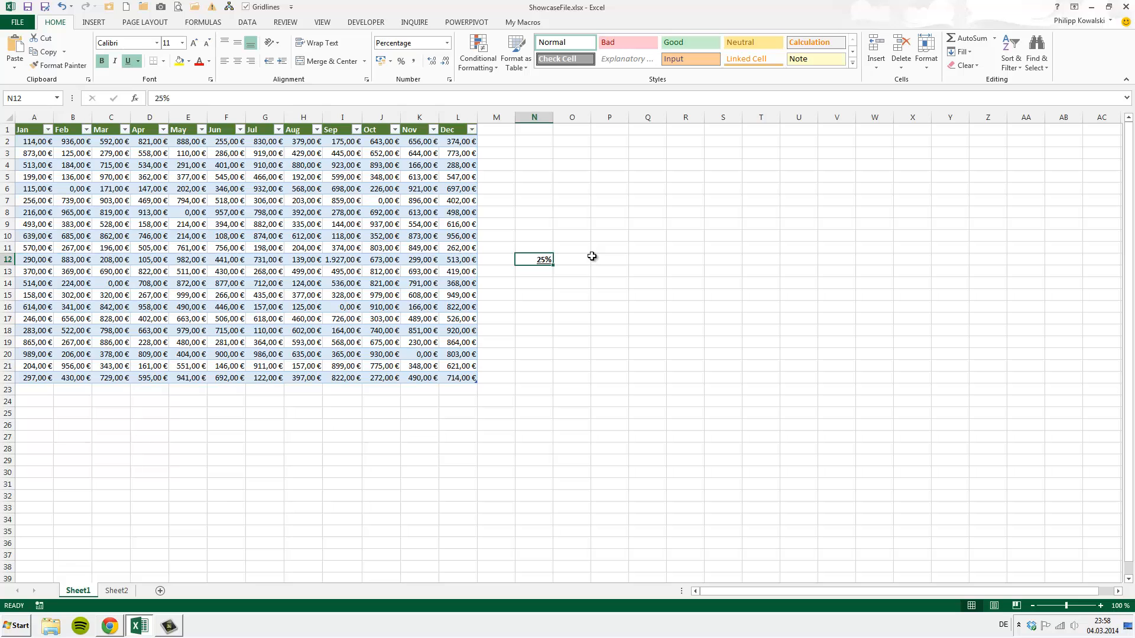
# Move the Name Manager aside to review AnnualSales (Sheet1!A2:L22), then close it
pyautogui.click(116, 591)
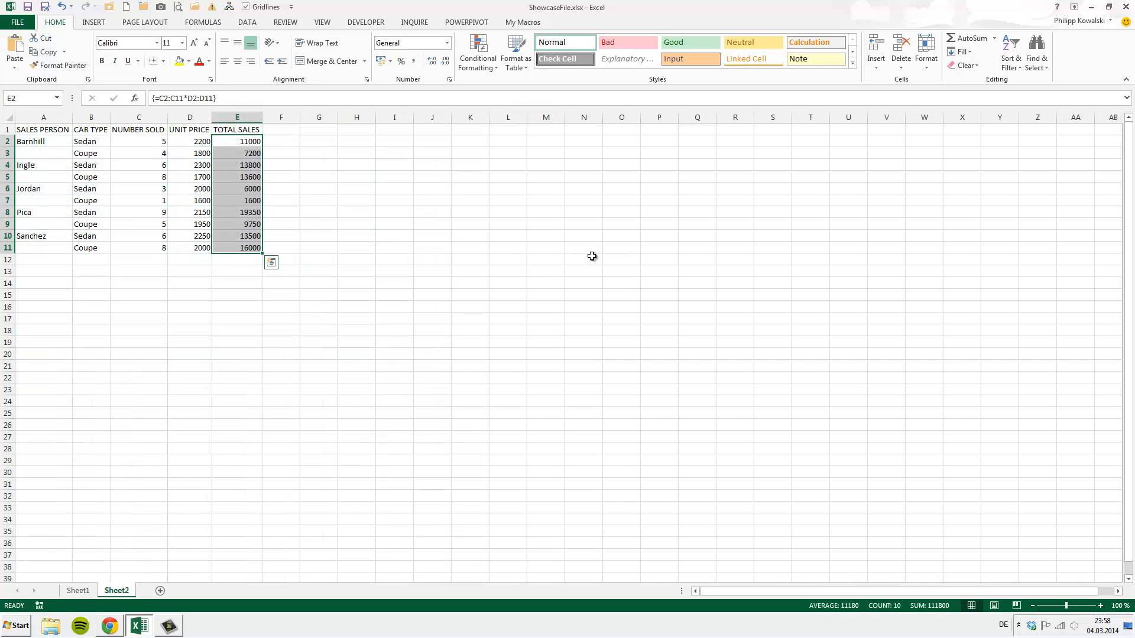
pyautogui.click(78, 590)
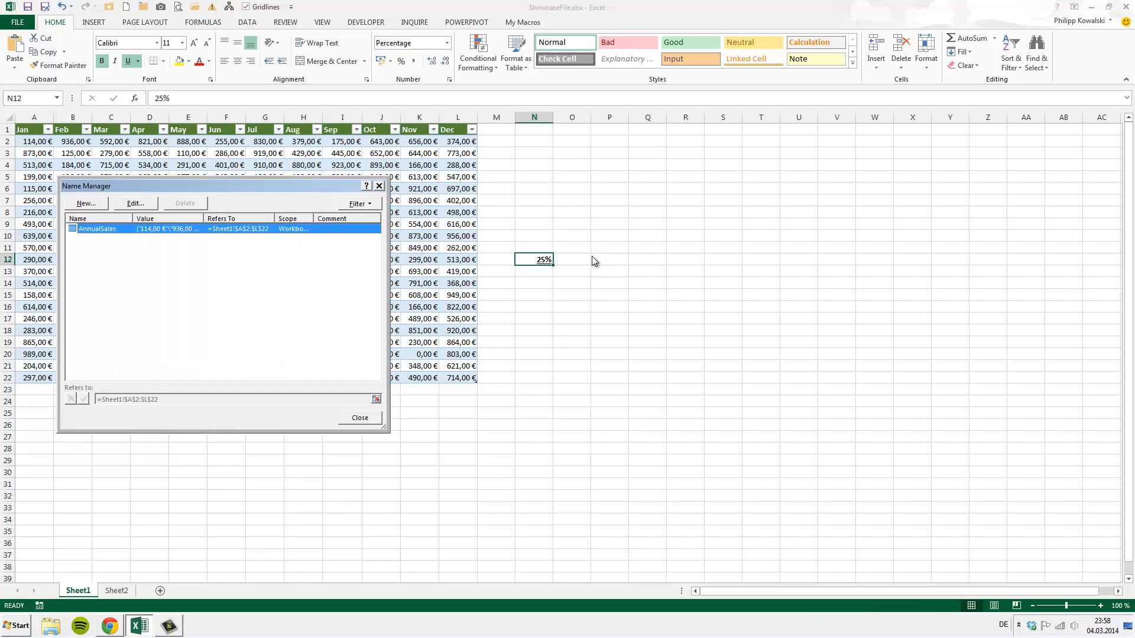
pyautogui.moveTo(217, 186); pyautogui.dragTo(401, 186)
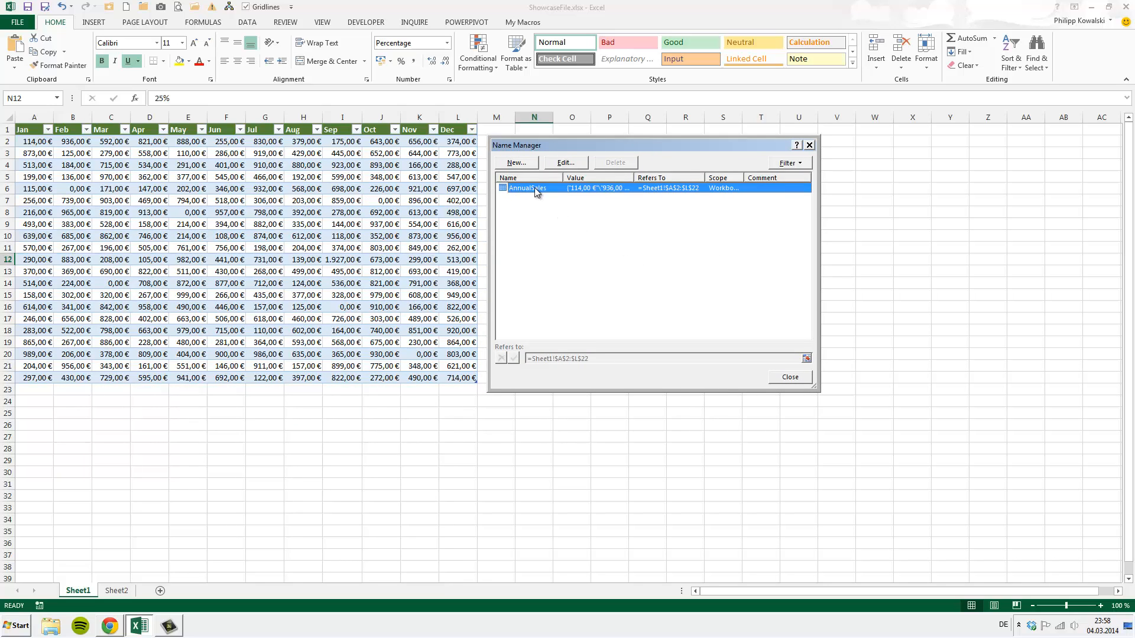
pyautogui.moveTo(530, 196)
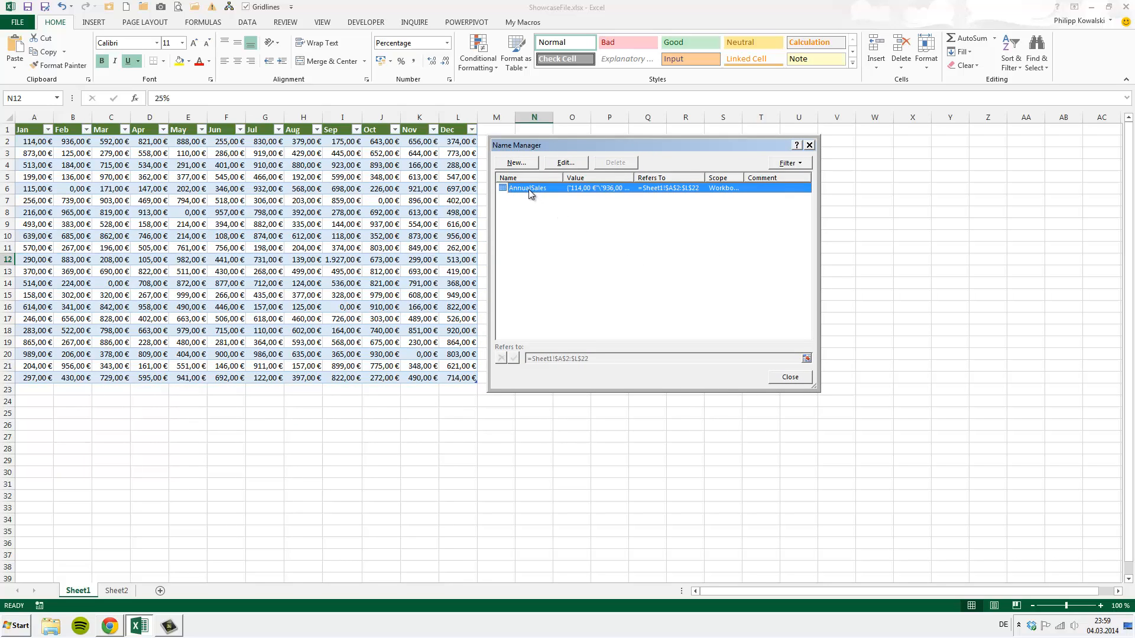
pyautogui.moveTo(590, 225)
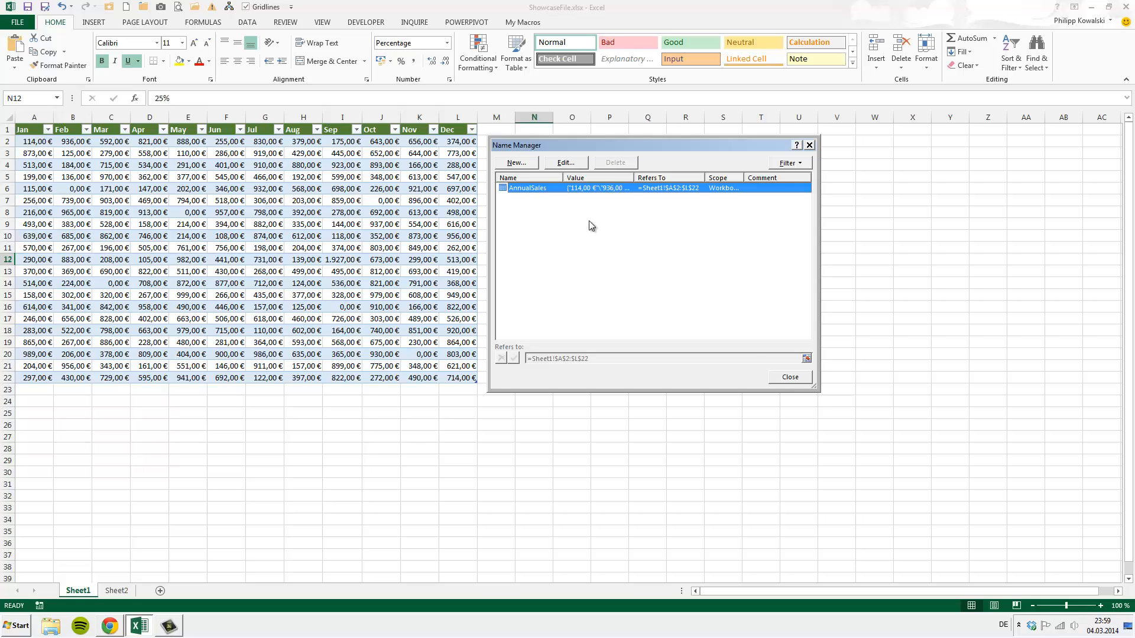
pyautogui.click(789, 377)
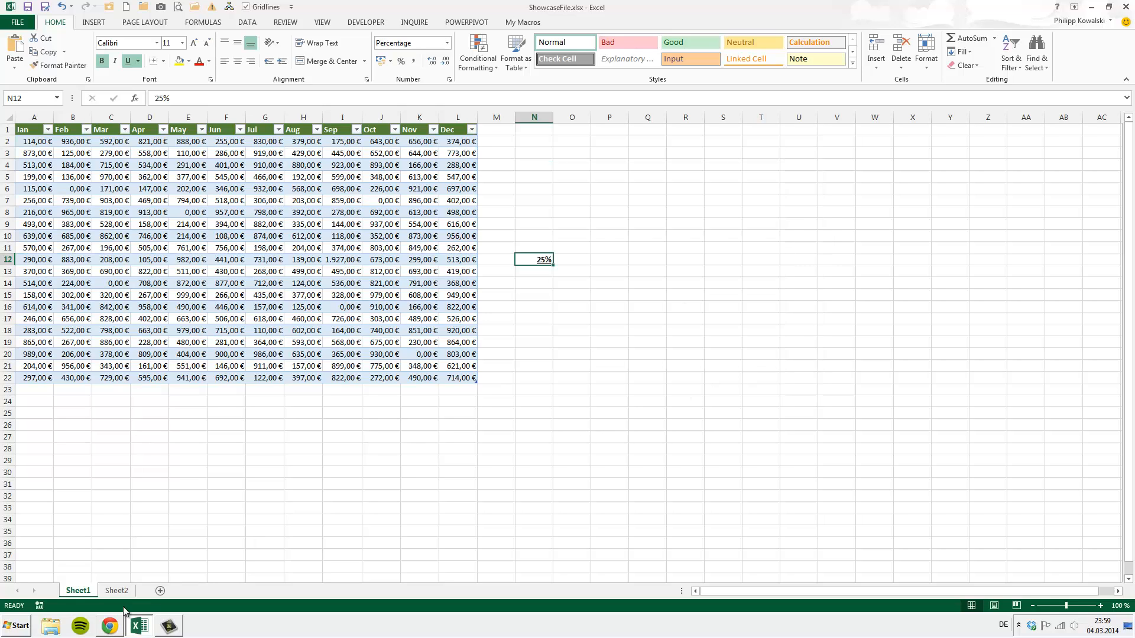
# Confirm the workbook-level name Dec referring to =AnnualSales[Dec]
pyautogui.click(116, 590)
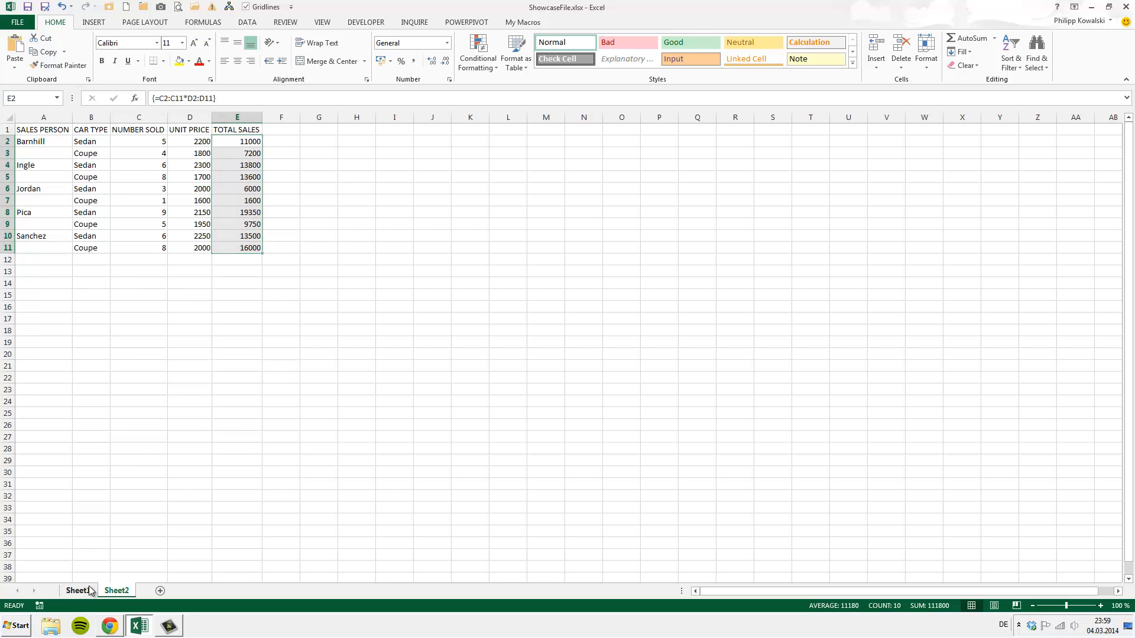
pyautogui.click(77, 589)
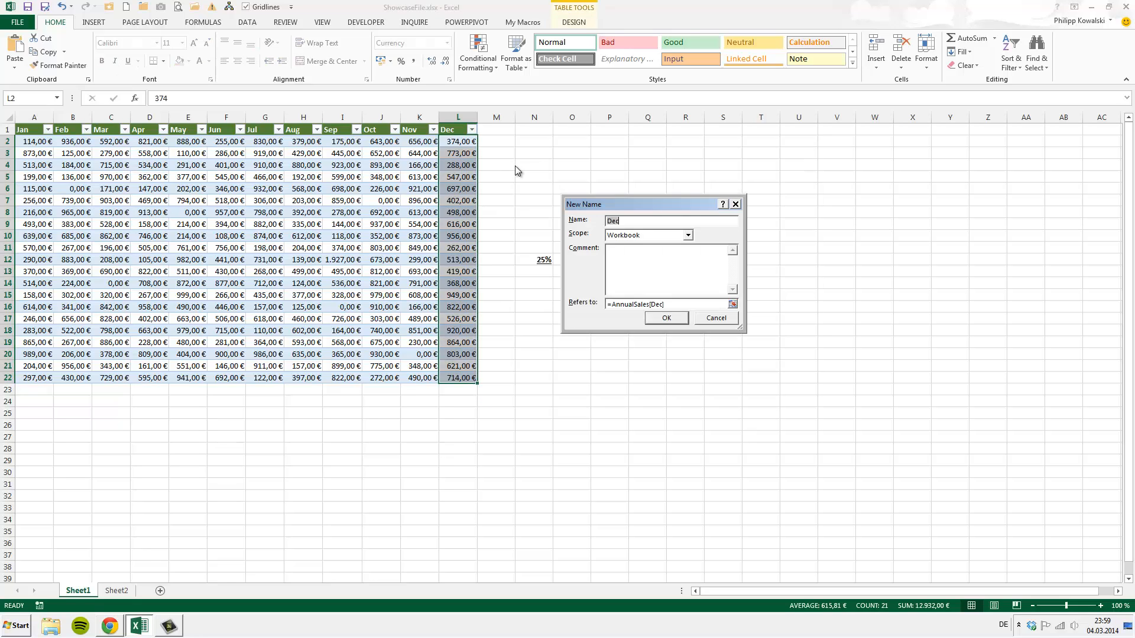
pyautogui.click(665, 318)
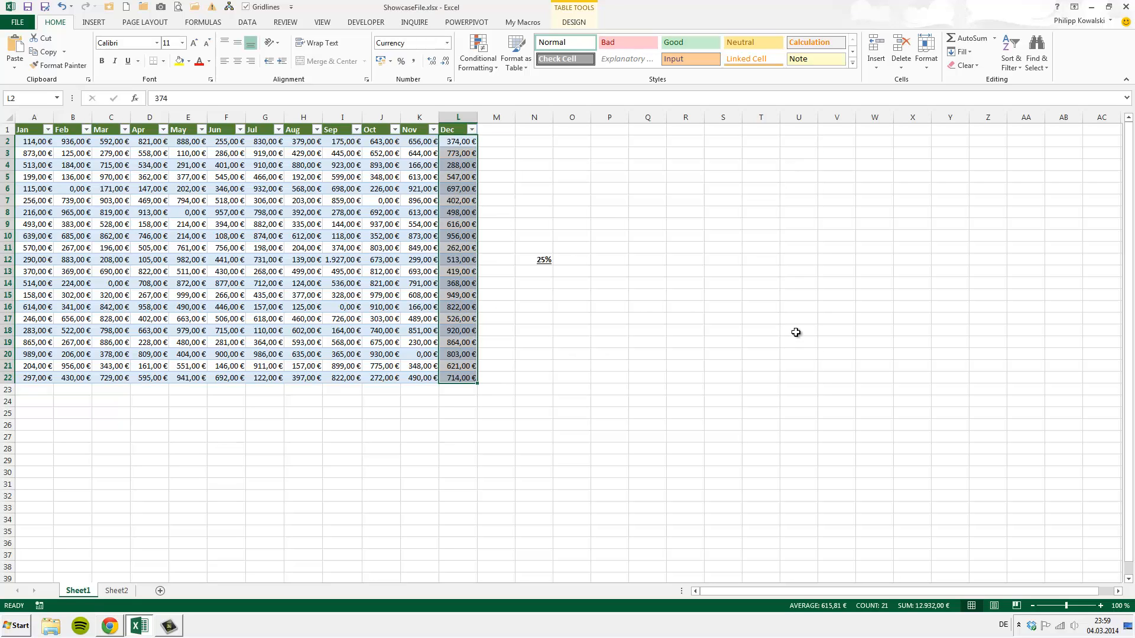
pyautogui.moveTo(544, 167)
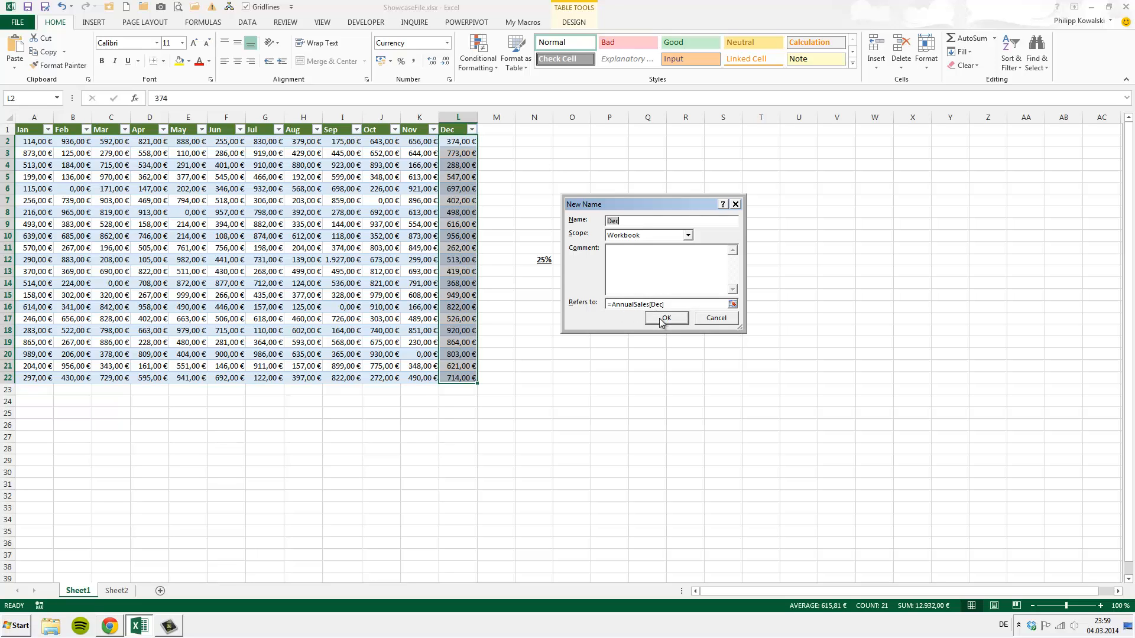
pyautogui.click(665, 318)
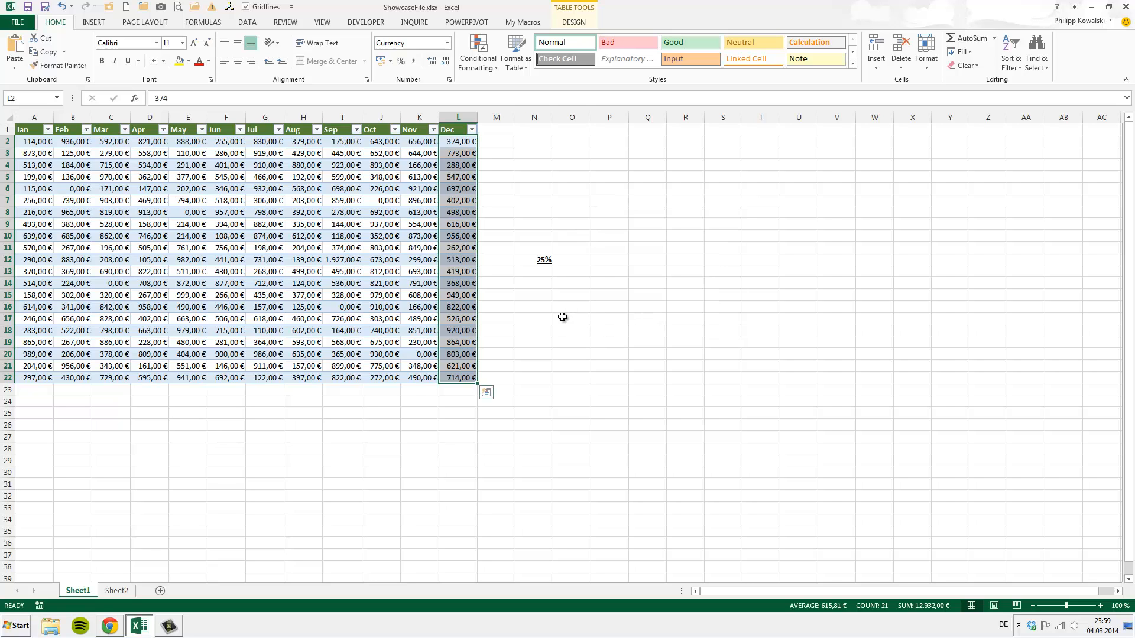
# On Sheet2, draft TOTAL_SALES as =OFFSET(Sheet2!$E$2;;COUNTA(Sheet2!$E:$E)-1; ...)
pyautogui.click(458, 283)
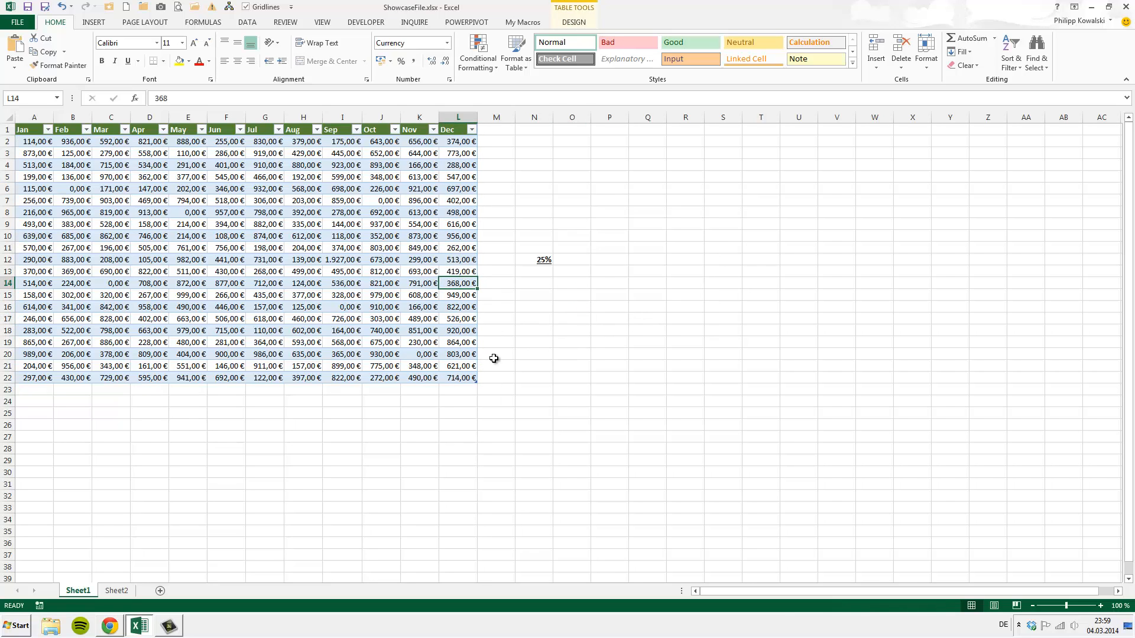
pyautogui.click(116, 591)
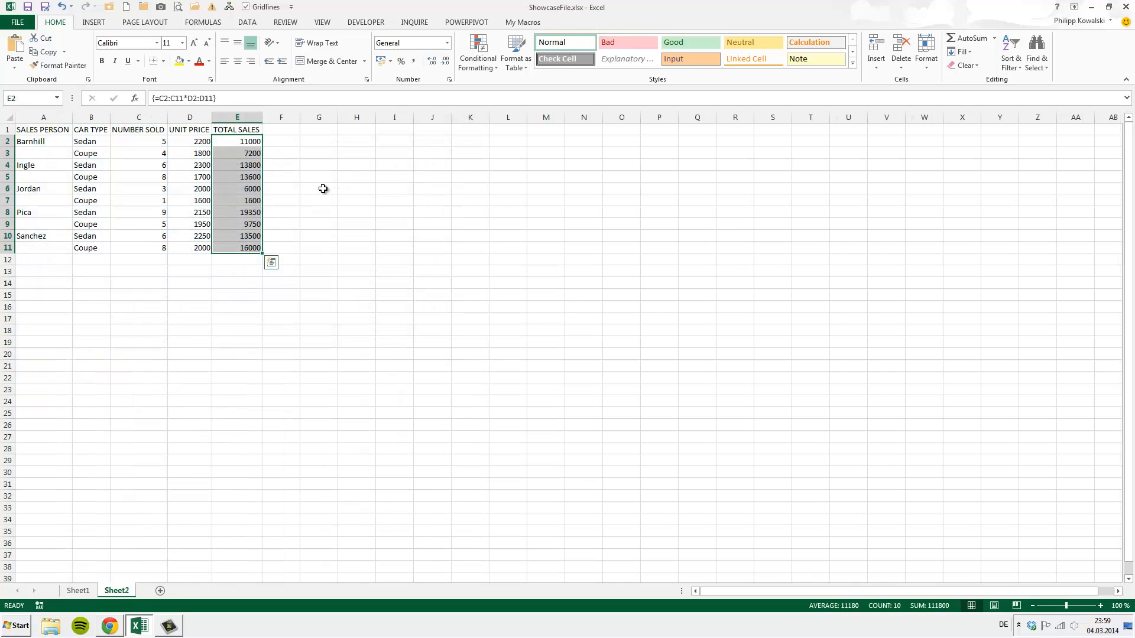
pyautogui.moveTo(313, 145)
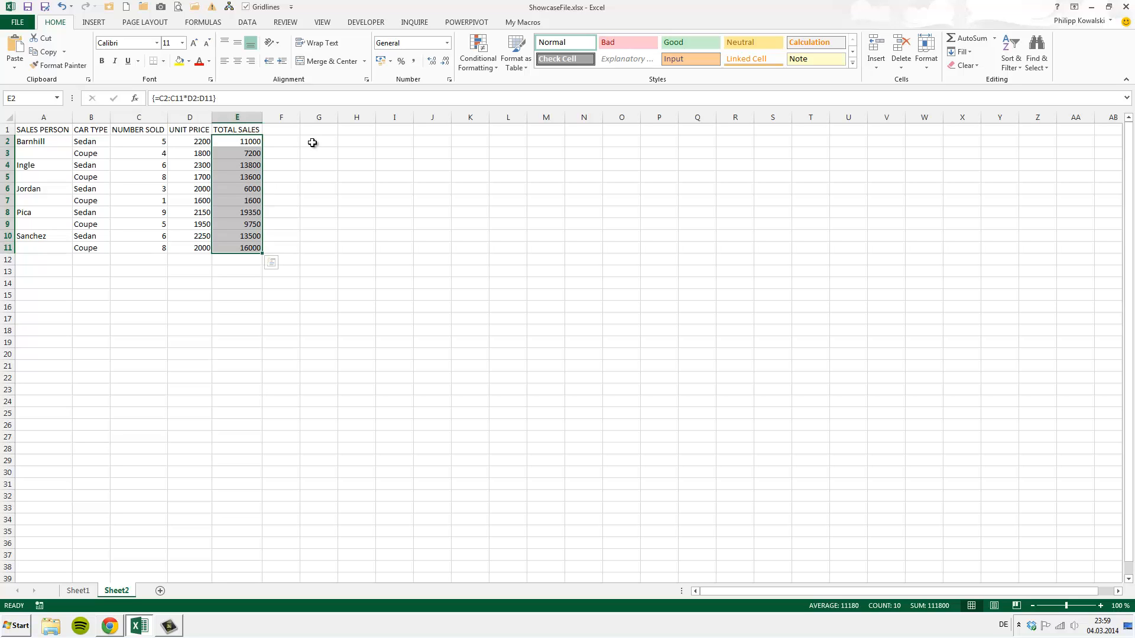
pyautogui.moveTo(233, 149)
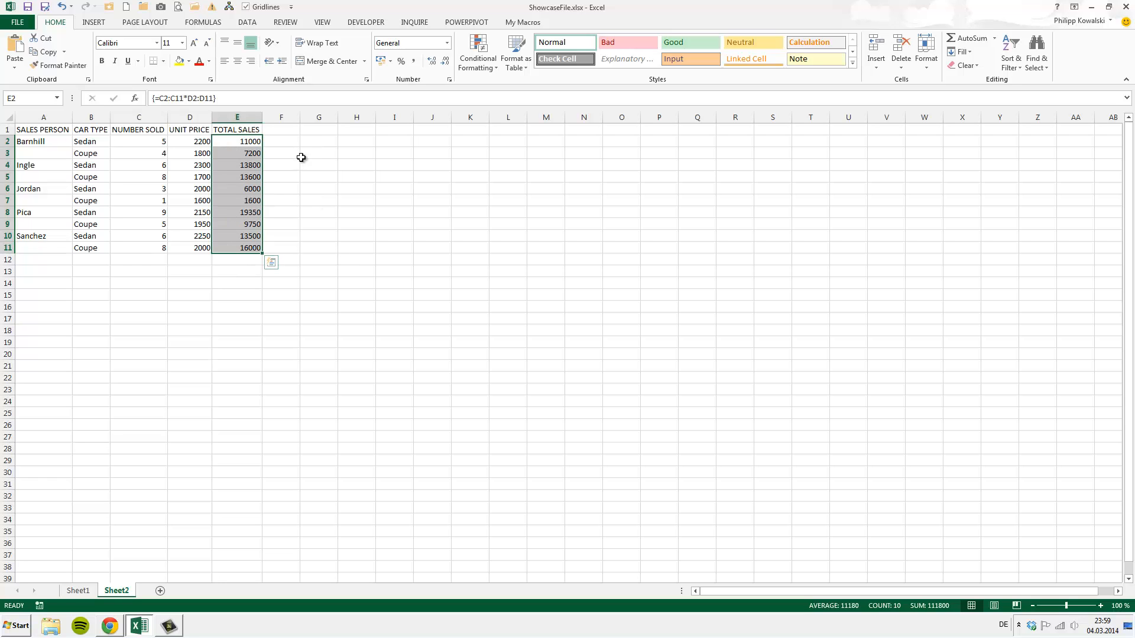
pyautogui.moveTo(321, 164)
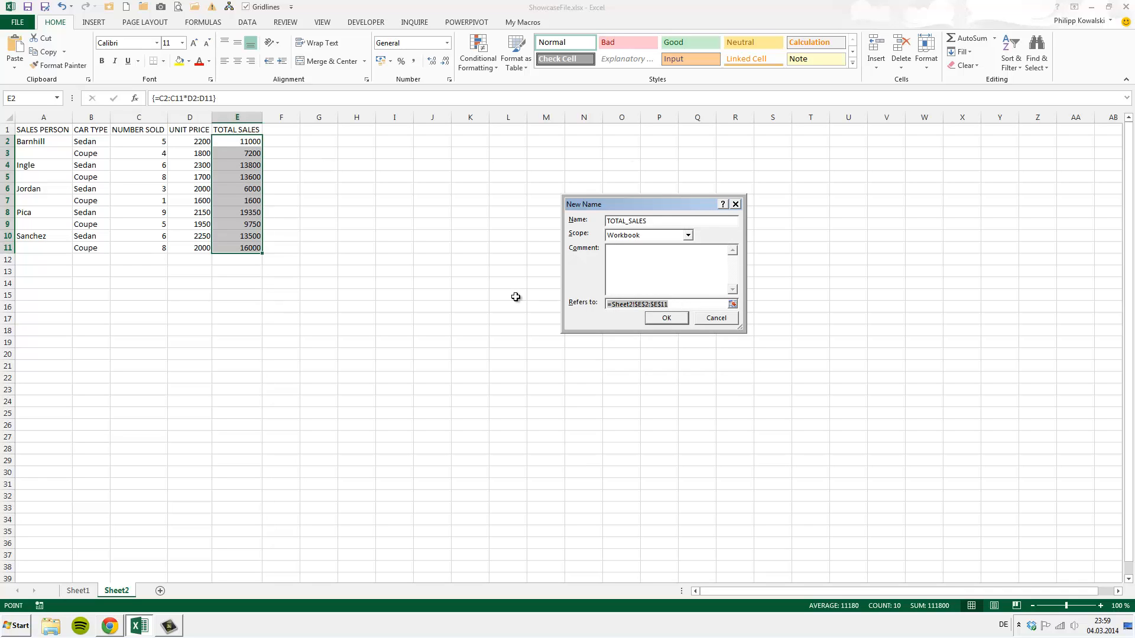
pyautogui.write('=OFF')
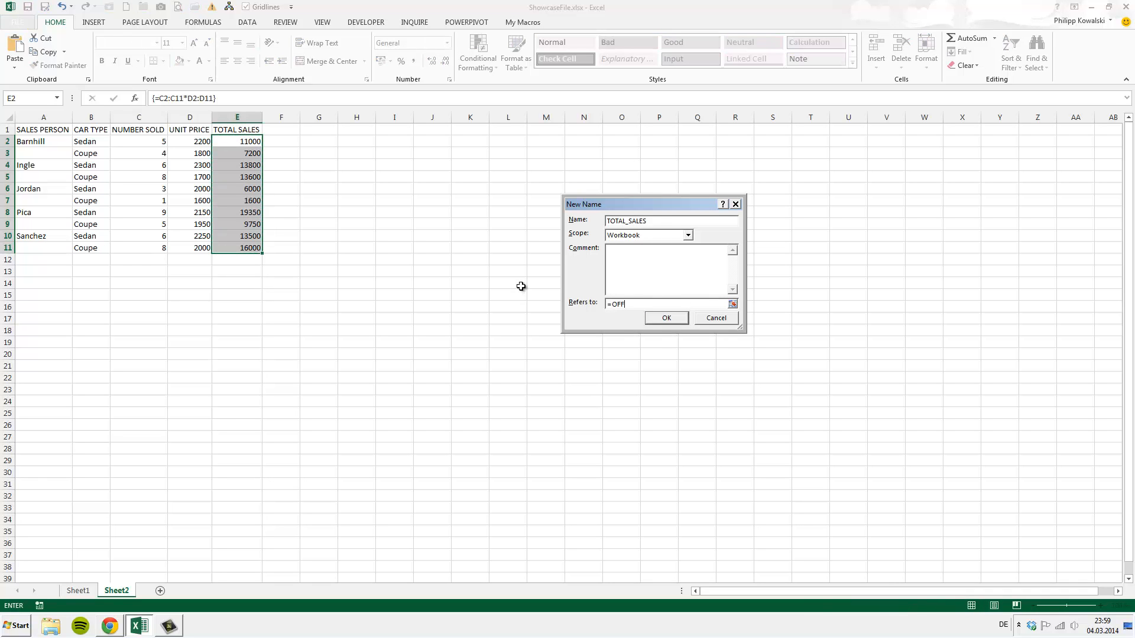
pyautogui.write('SET(')
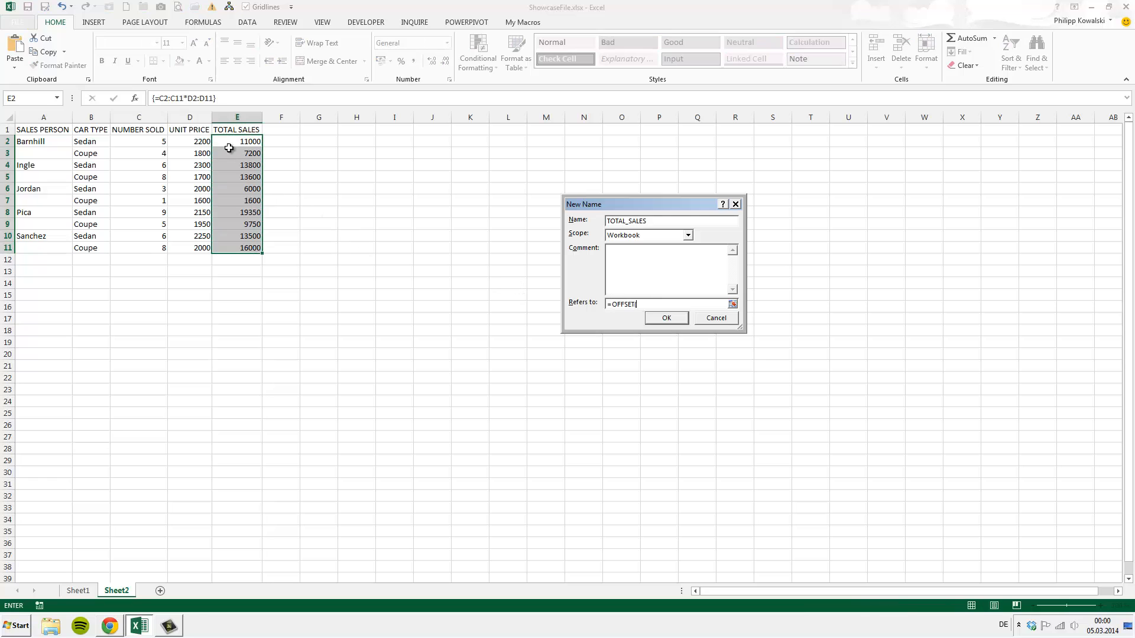
pyautogui.click(237, 141)
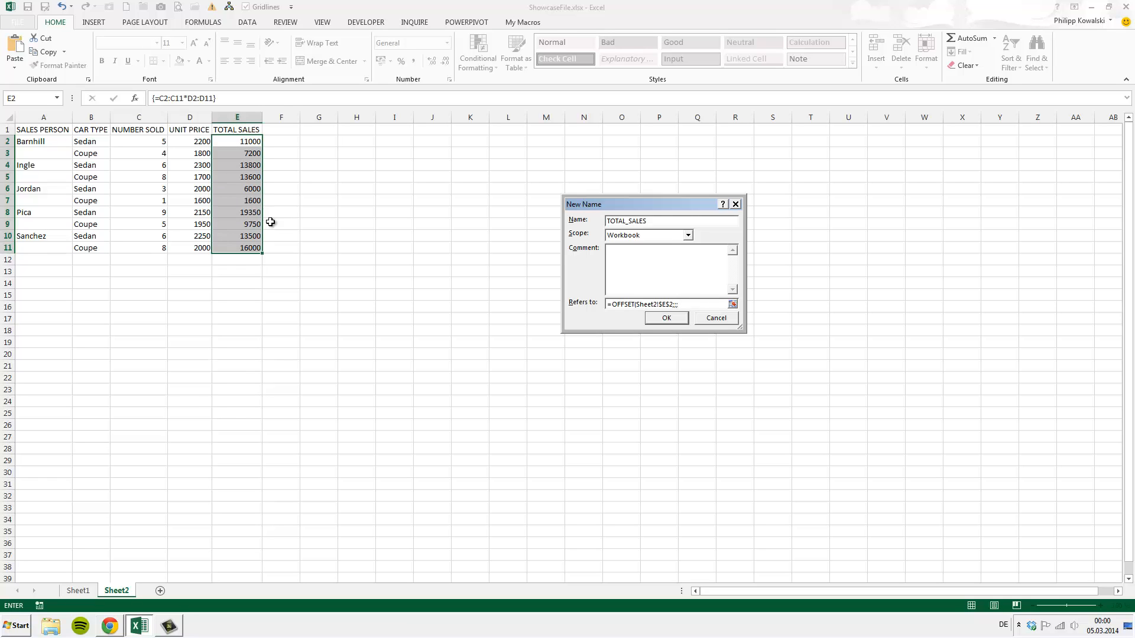
pyautogui.write('counta')
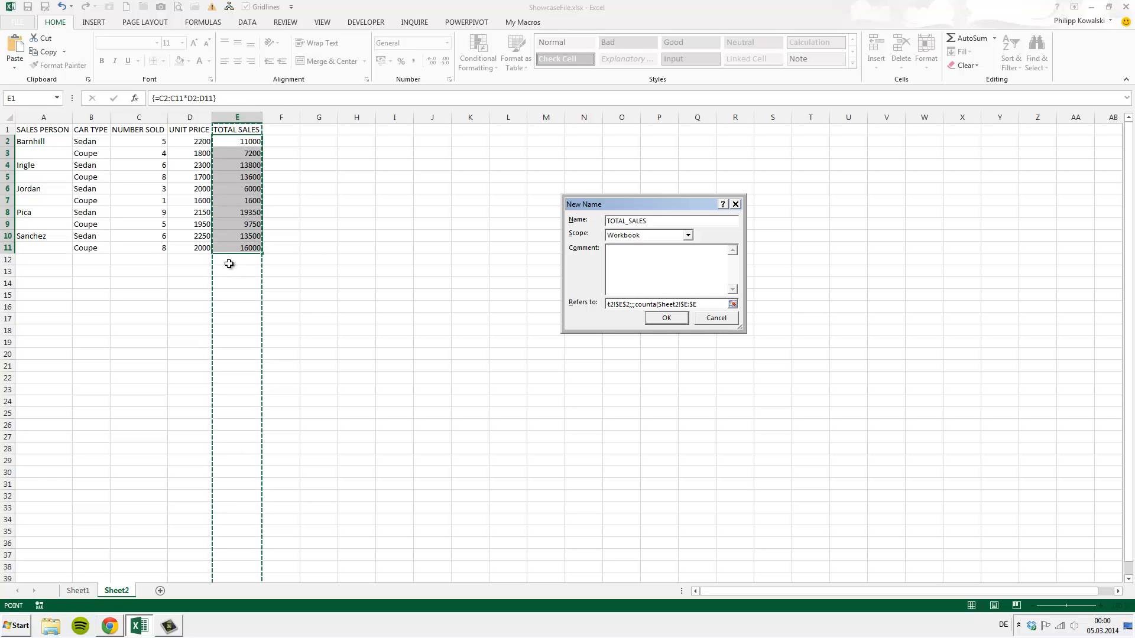
pyautogui.write('-1;1)')
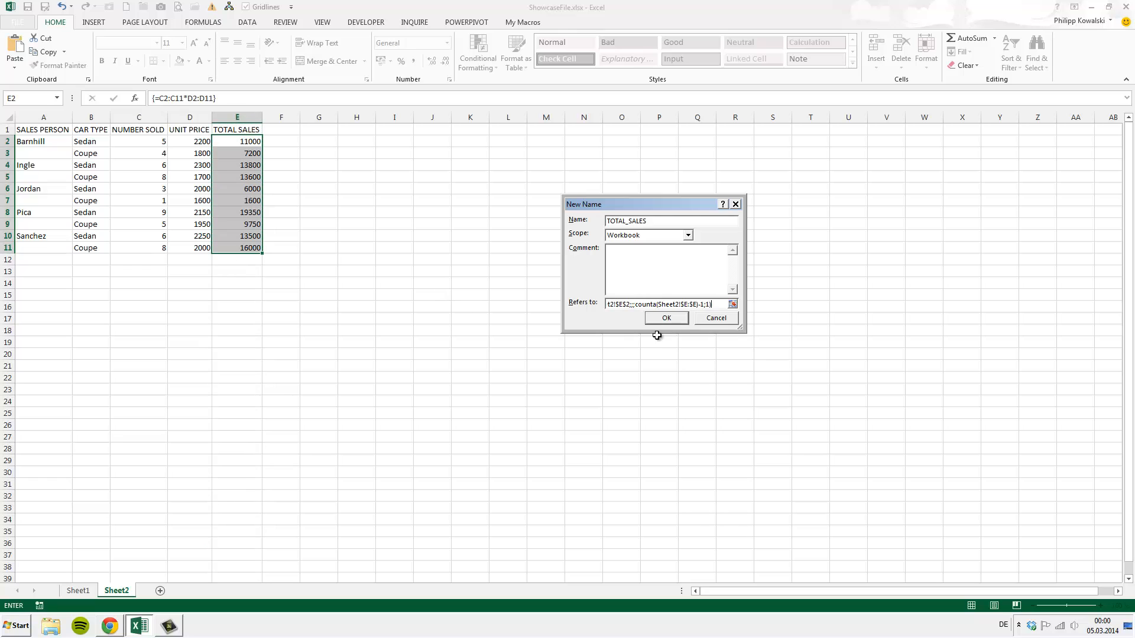
# Confirm the TOTAL_SALES name, then enter =SUM(TOTAL_SALES) in Sheet2 G7, giving 111800
pyautogui.click(665, 318)
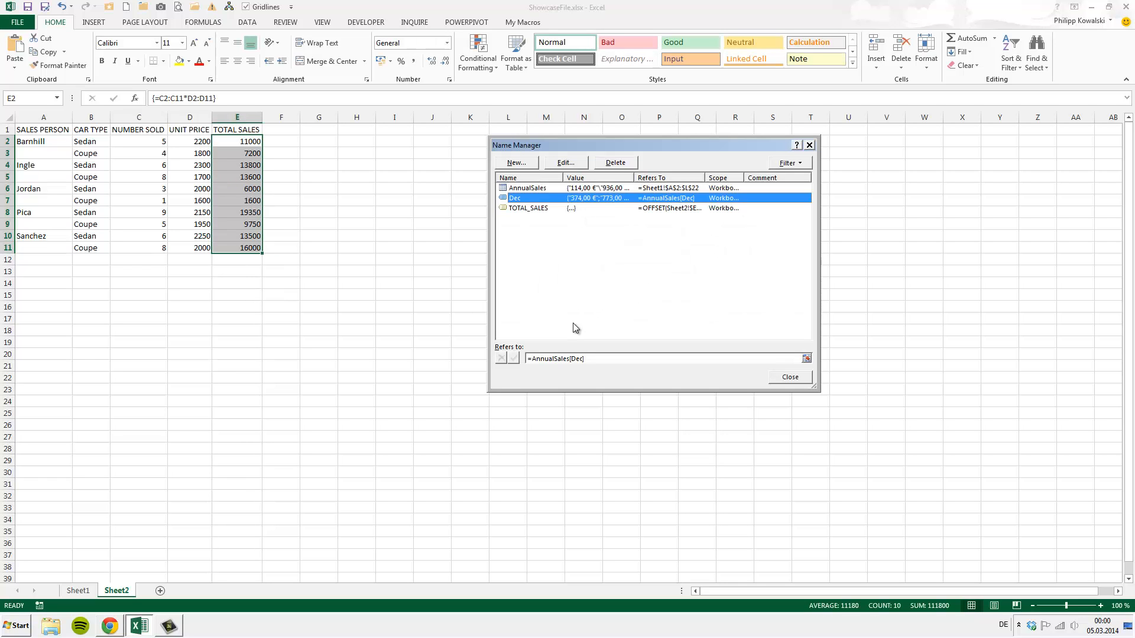
pyautogui.moveTo(530, 207)
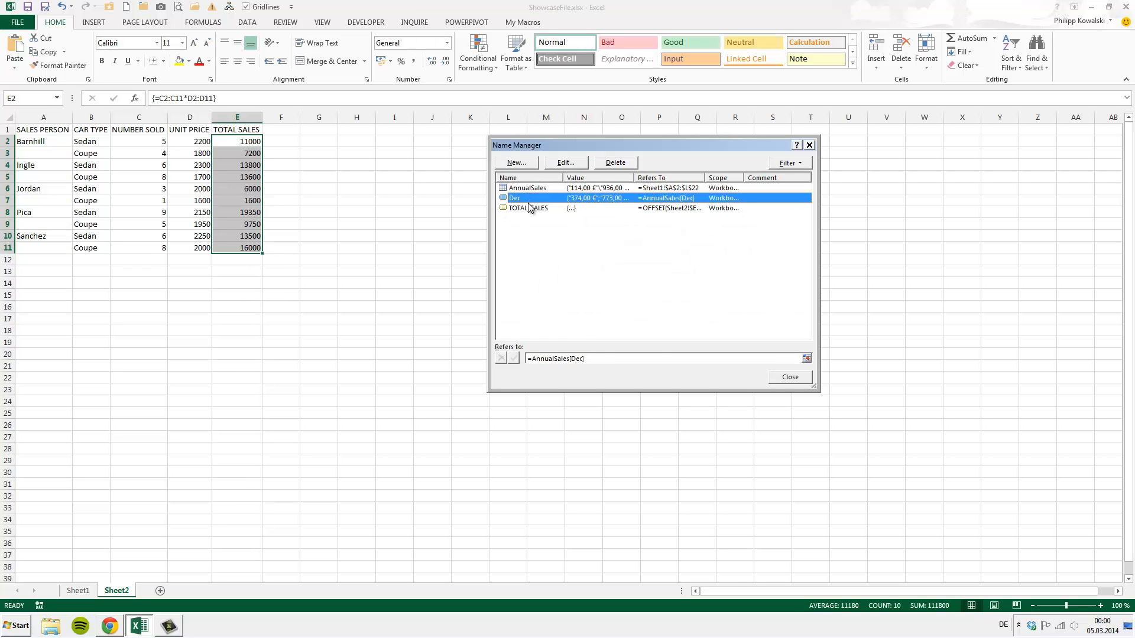
pyautogui.click(528, 207)
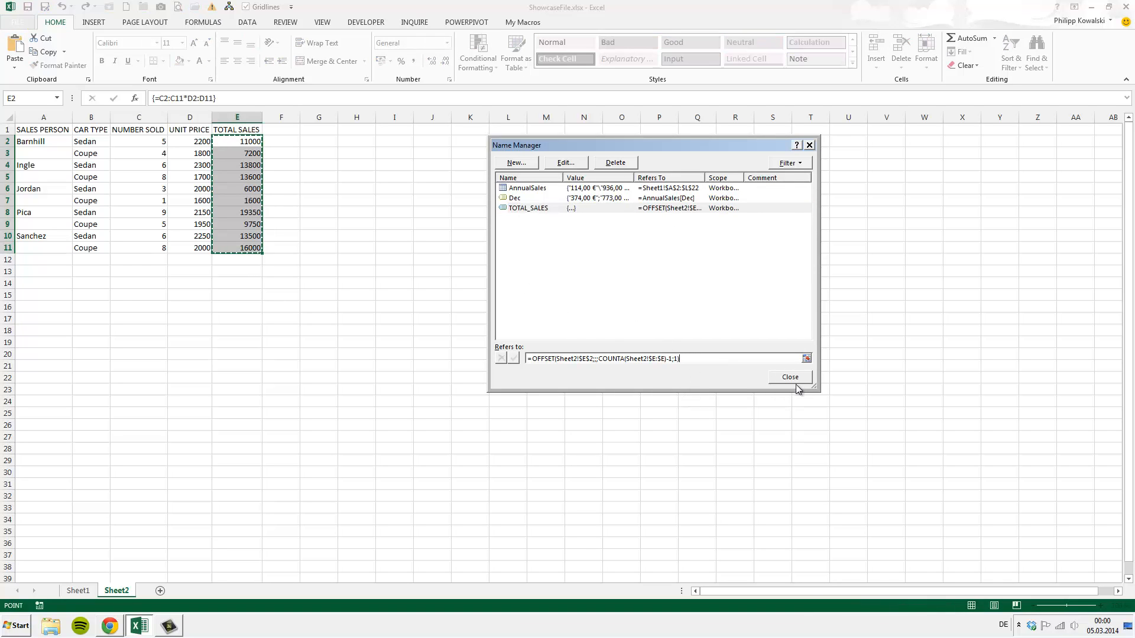
pyautogui.click(790, 376)
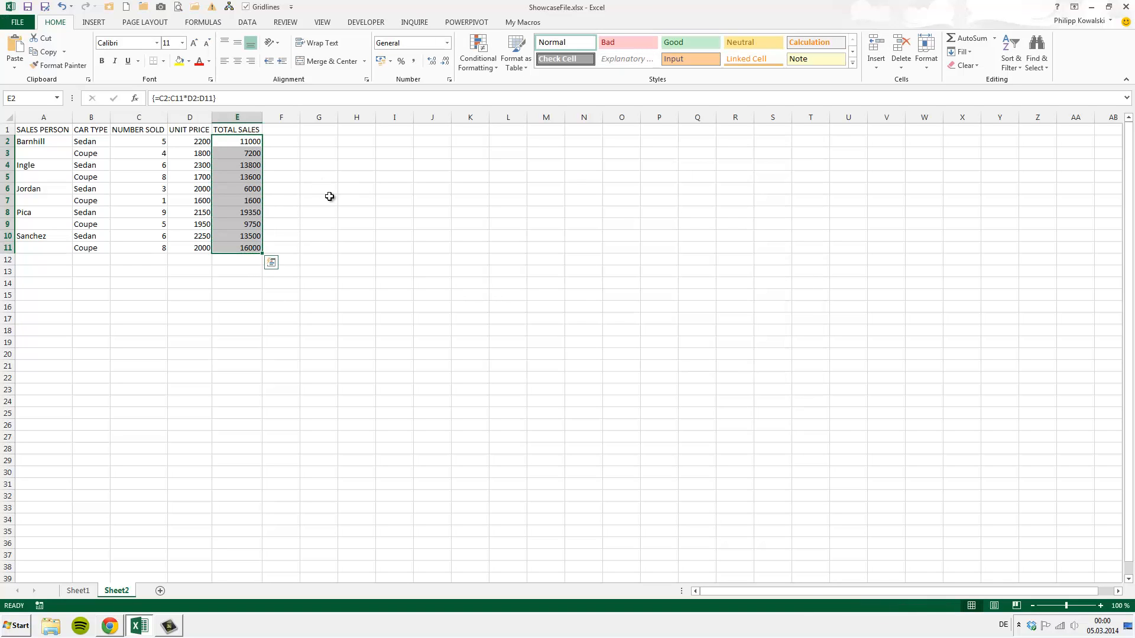
pyautogui.write('=sum(TOTAL_SALES')
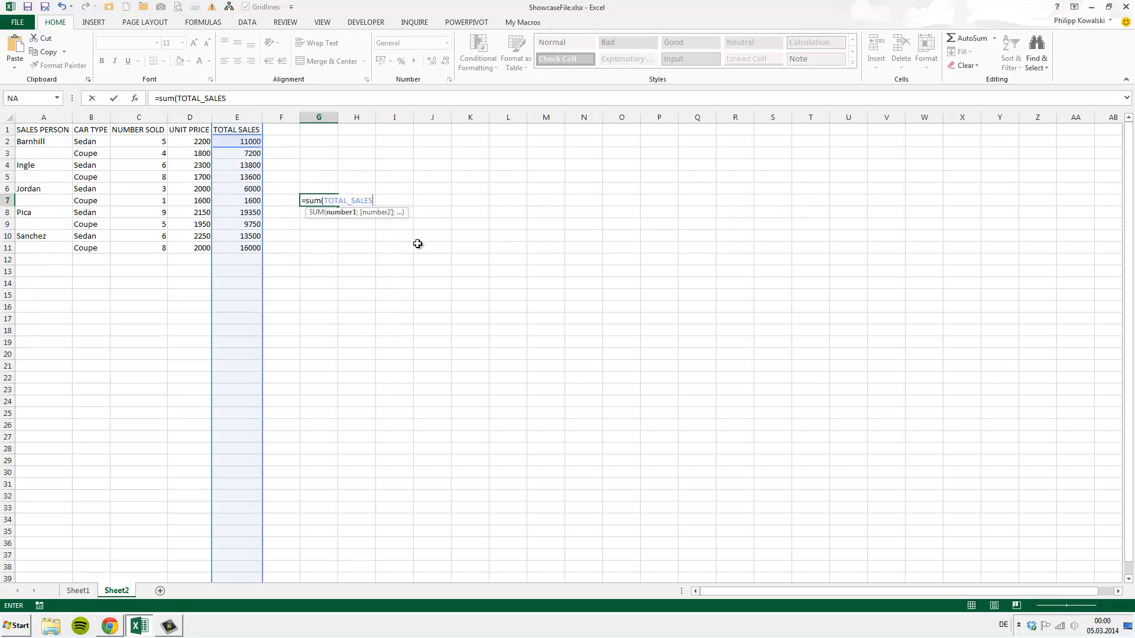
pyautogui.press('Return')
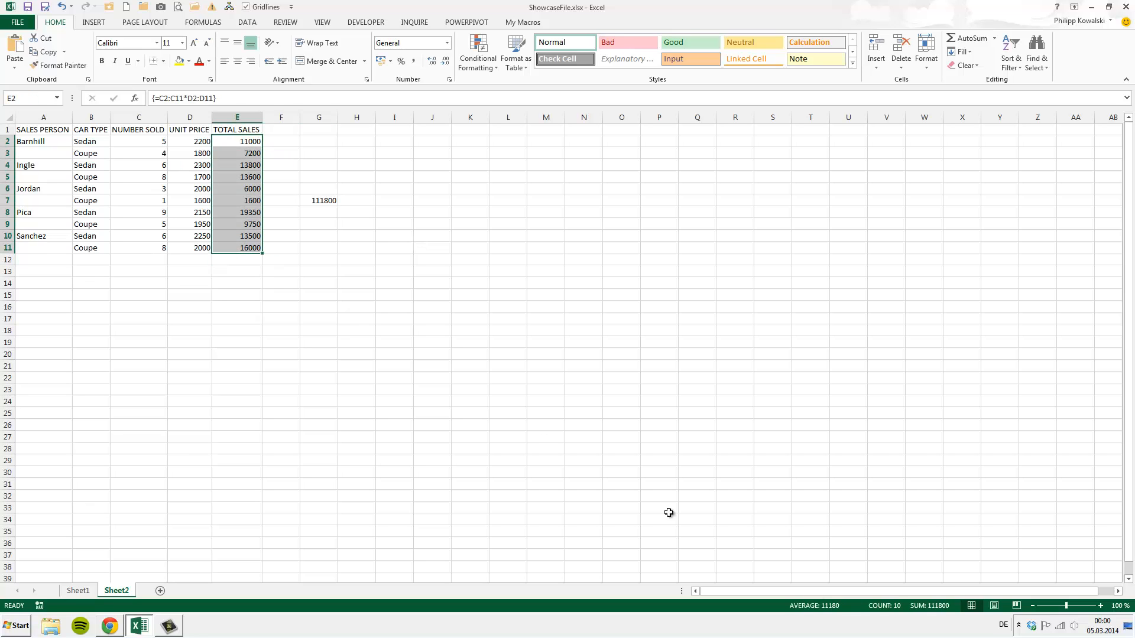
pyautogui.moveTo(928, 606)
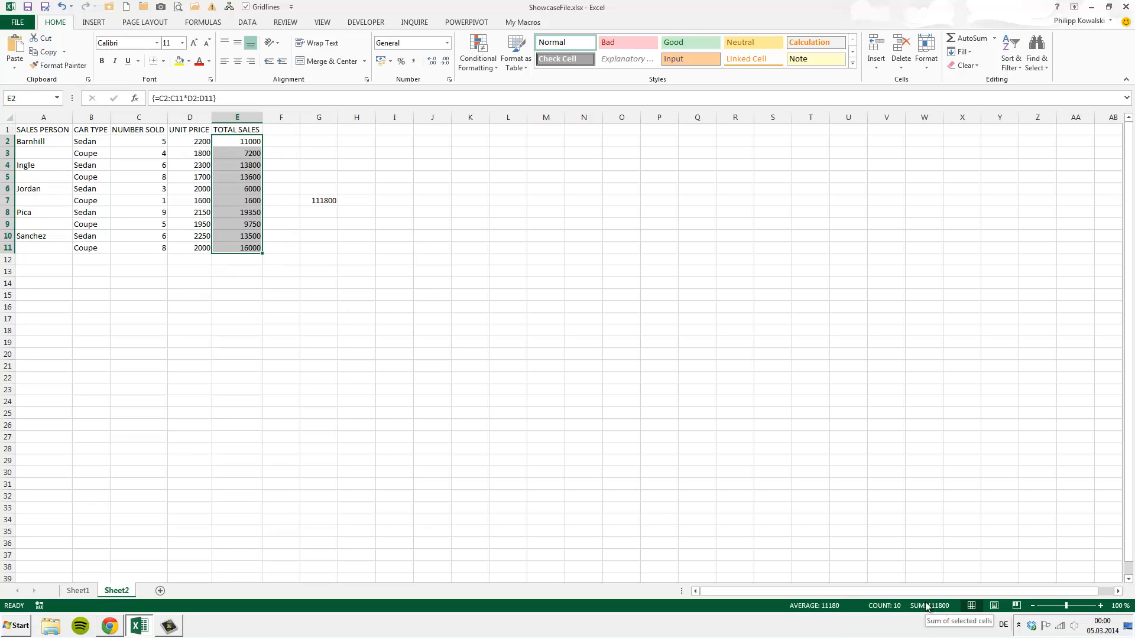
pyautogui.moveTo(667, 324)
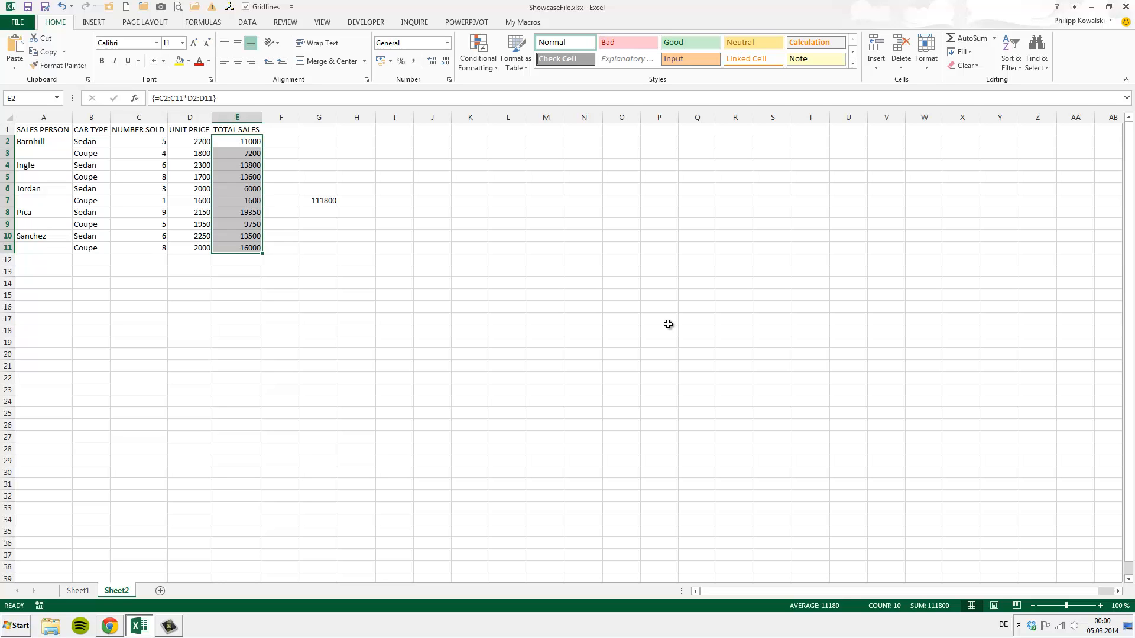
pyautogui.moveTo(290, 438)
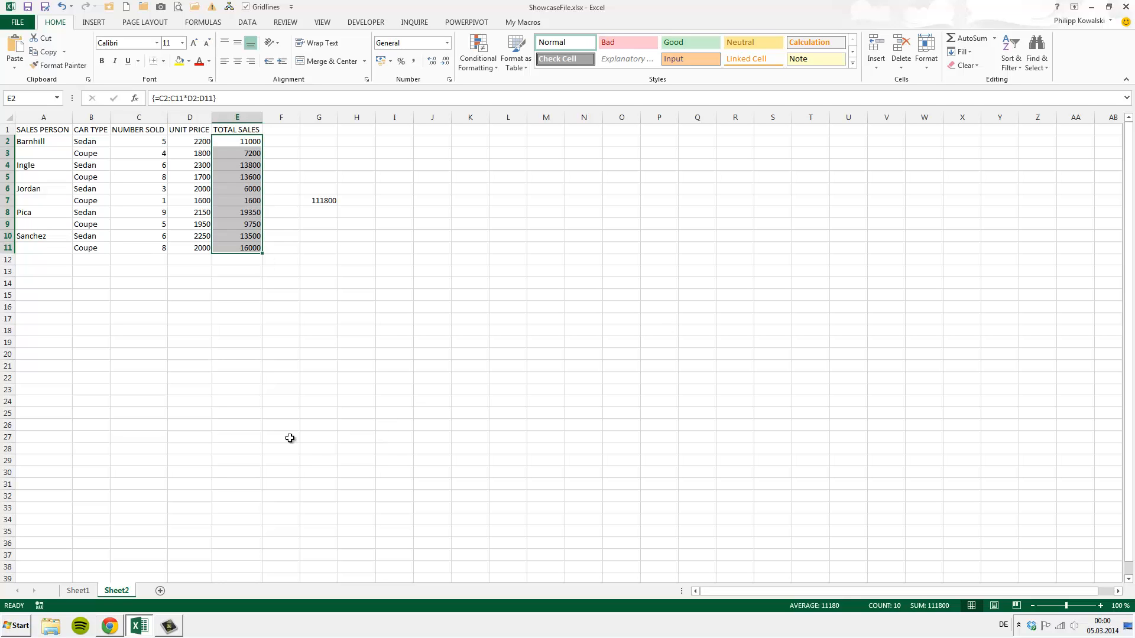